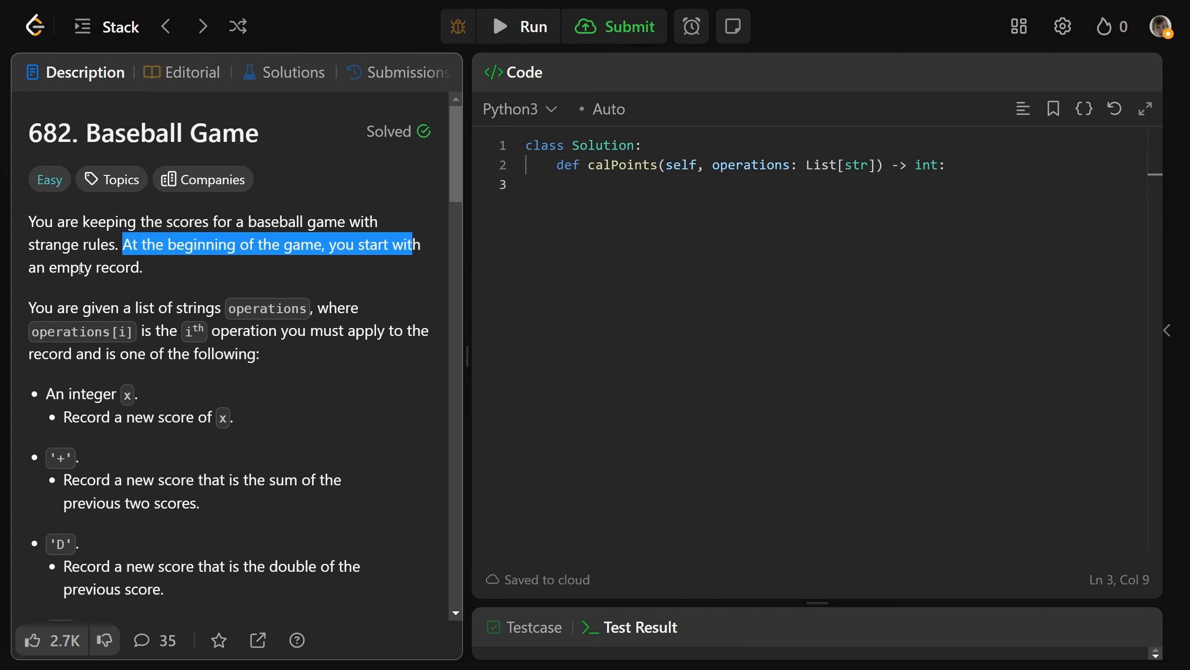
- Review the problem statement, highlighting the rule for recording a new integer score
{"action": "scroll", "scroll_direction": "down", "scroll_amount": 3}
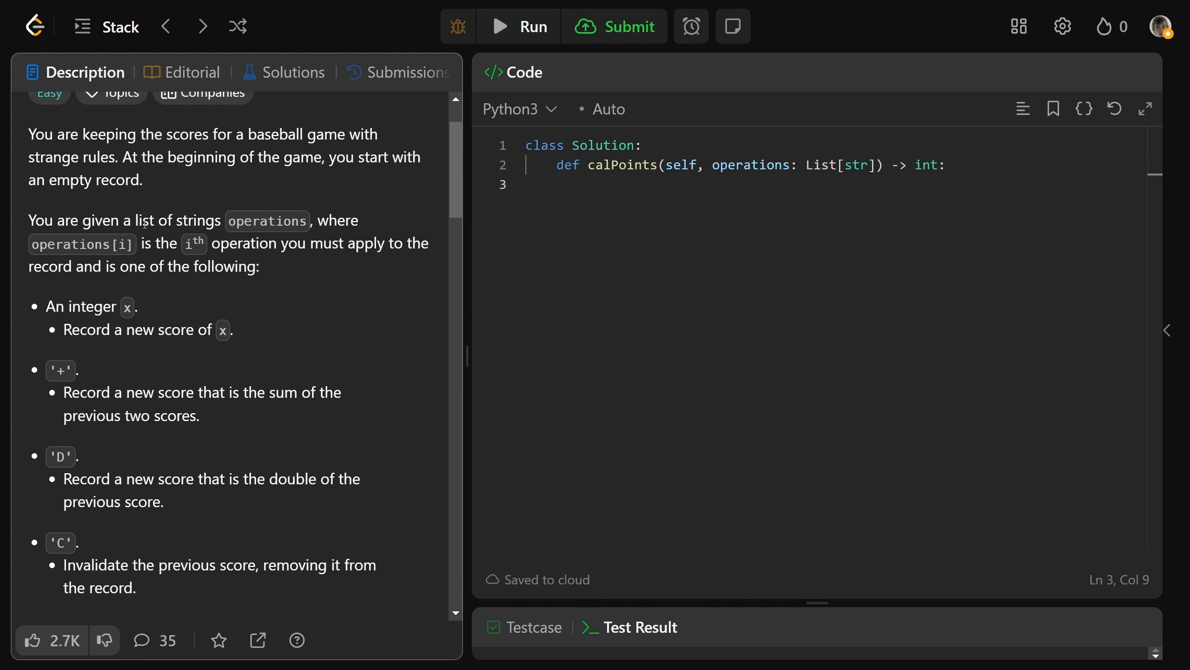
{"action": "double_click", "coordinate": [267, 221]}
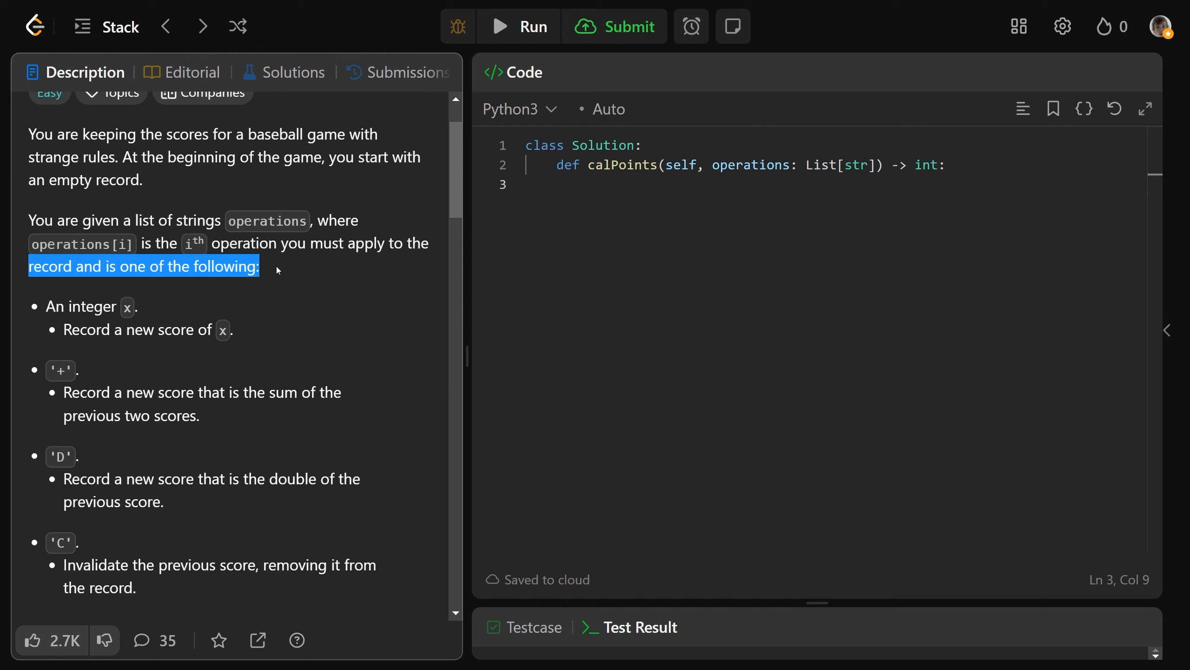
{"action": "scroll", "scroll_direction": "down", "scroll_amount": 3}
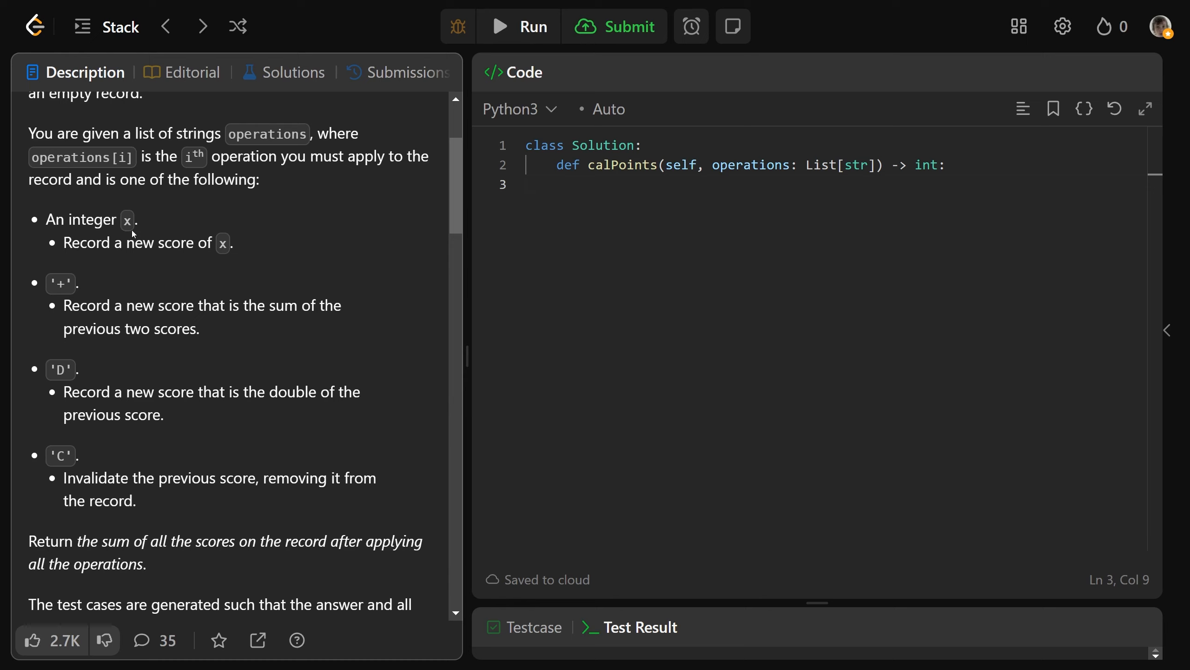
{"action": "mouse_move", "coordinate": [249, 248]}
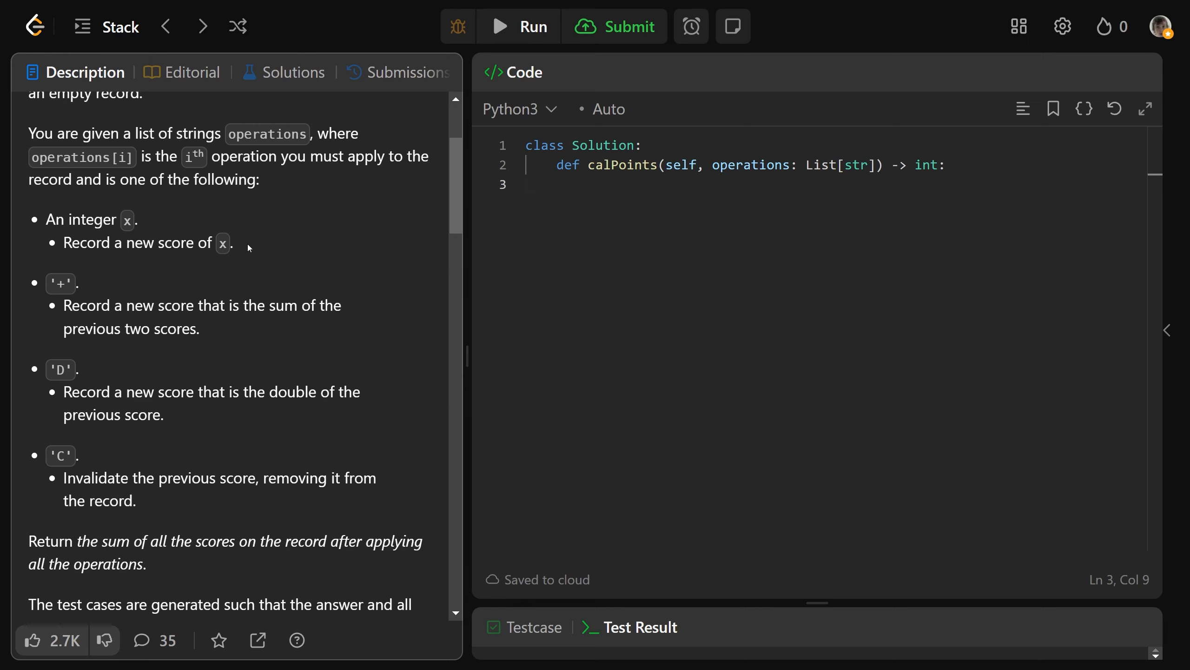
{"action": "left_click_drag", "start_coordinate": [63, 305], "coordinate": [165, 305]}
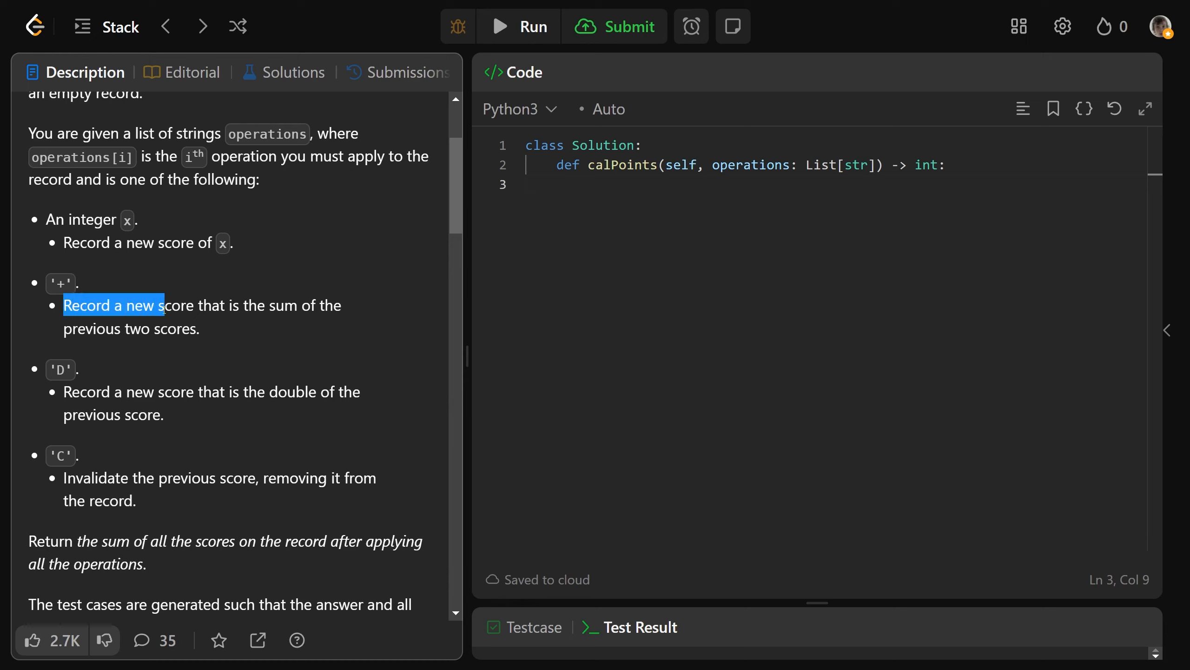
{"action": "left_click", "coordinate": [91, 330]}
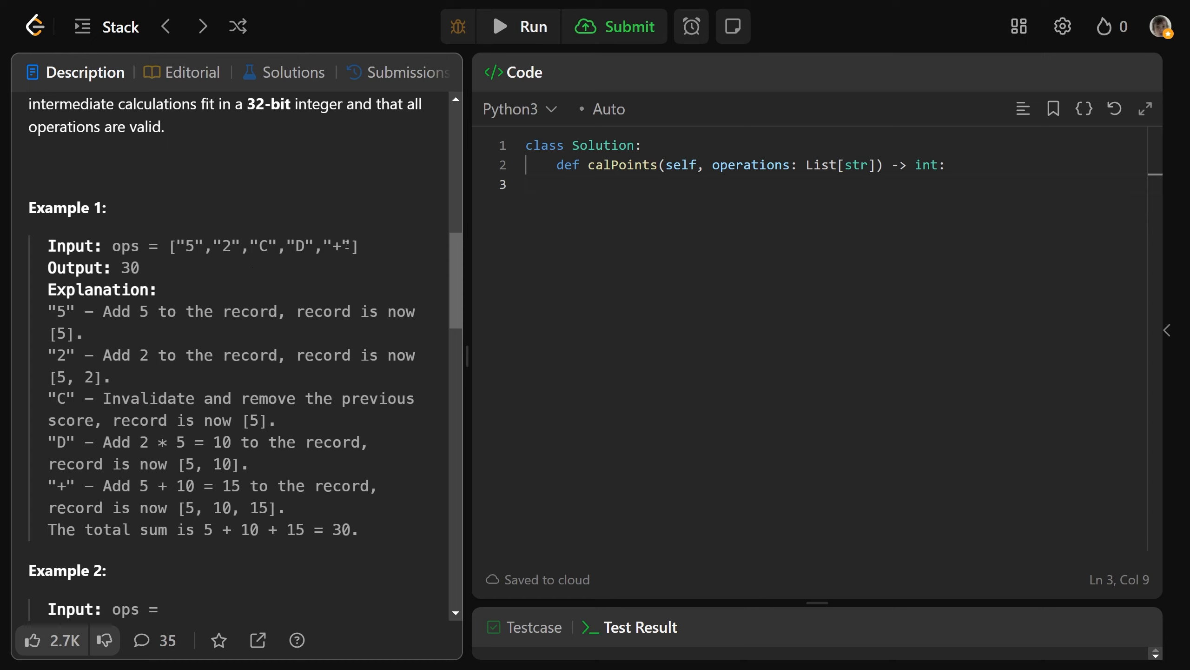
{"action": "mouse_move", "coordinate": [231, 259]}
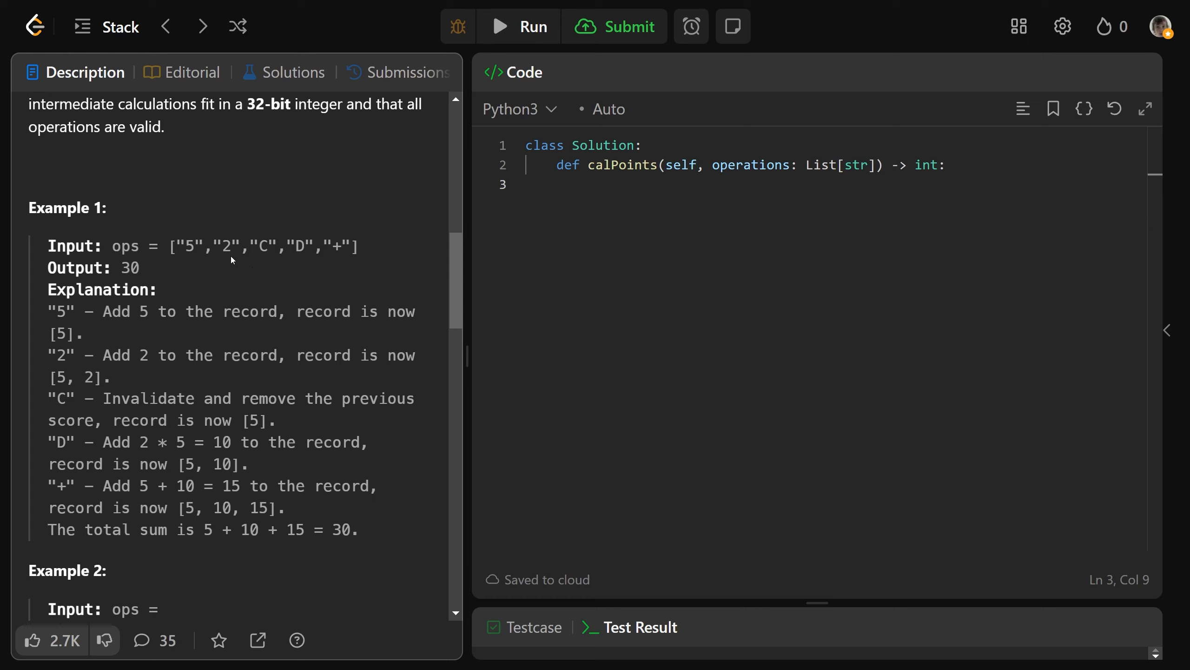
- Trace Example 1, highlighting the C, D and + operations with their score explanations
{"action": "double_click", "coordinate": [263, 245]}
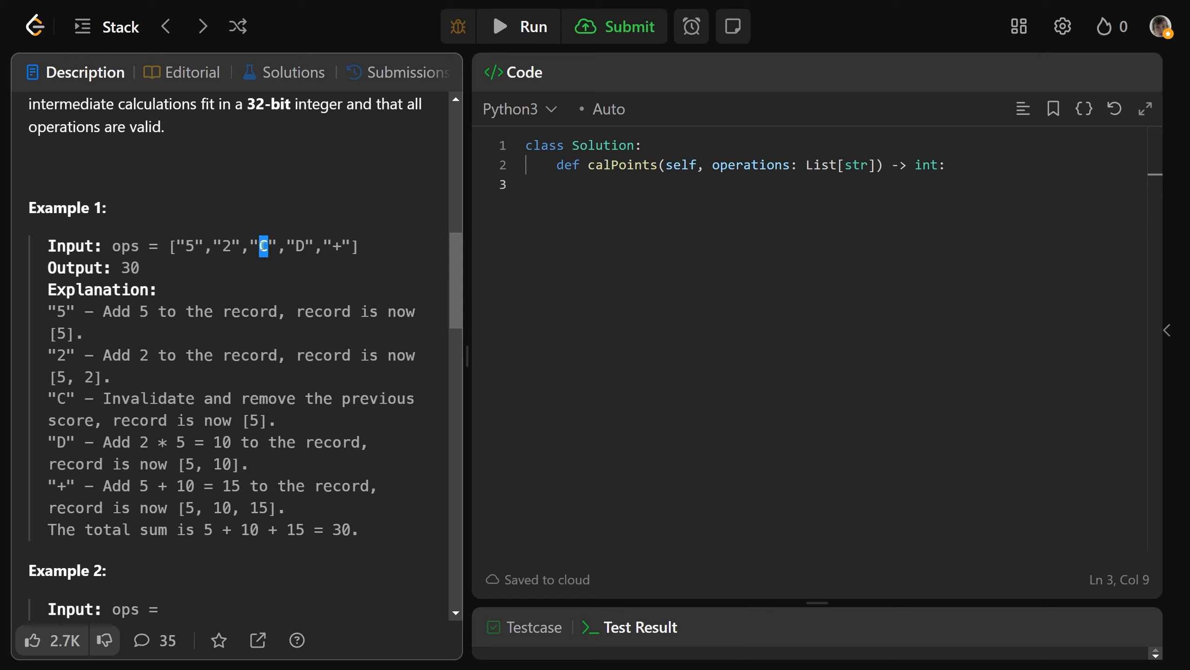
{"action": "double_click", "coordinate": [143, 398]}
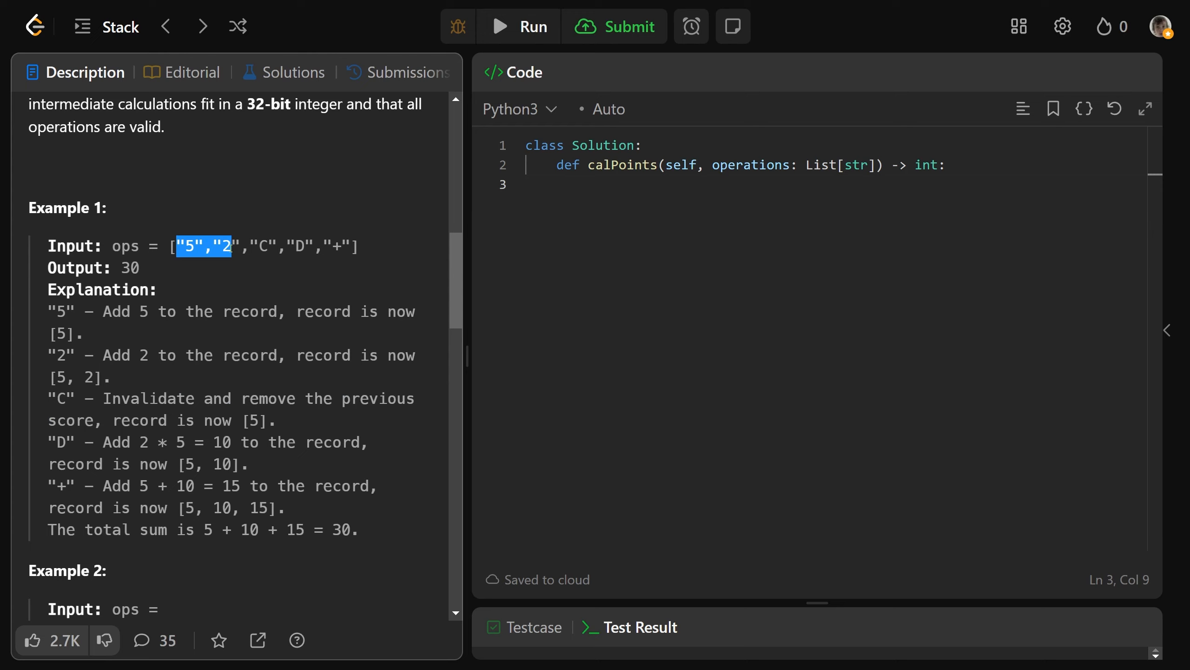
{"action": "double_click", "coordinate": [299, 246]}
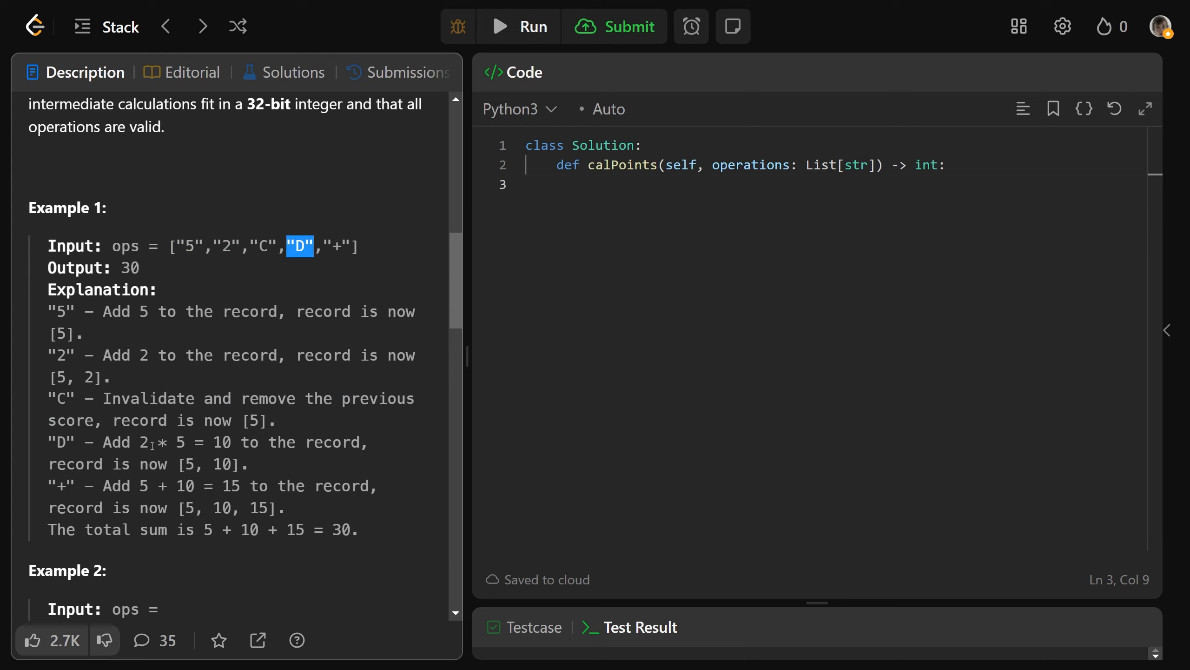
{"action": "left_click_drag", "start_coordinate": [152, 442], "coordinate": [231, 442]}
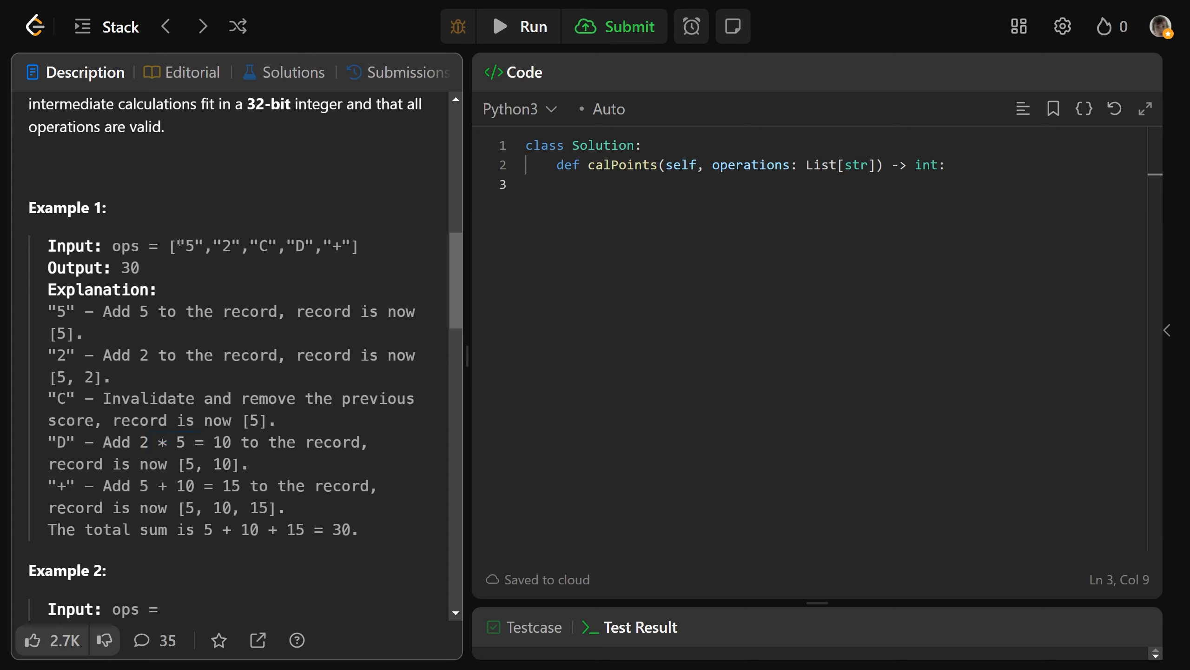
{"action": "double_click", "coordinate": [189, 246]}
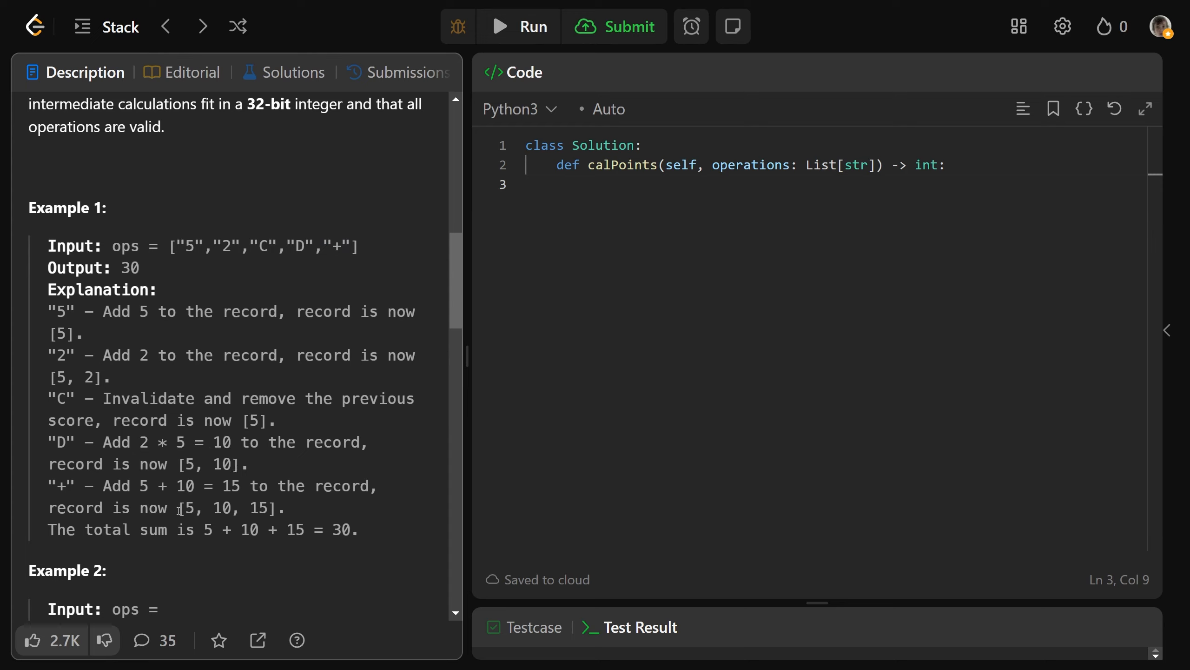
{"action": "left_click_drag", "start_coordinate": [177, 508], "coordinate": [286, 508]}
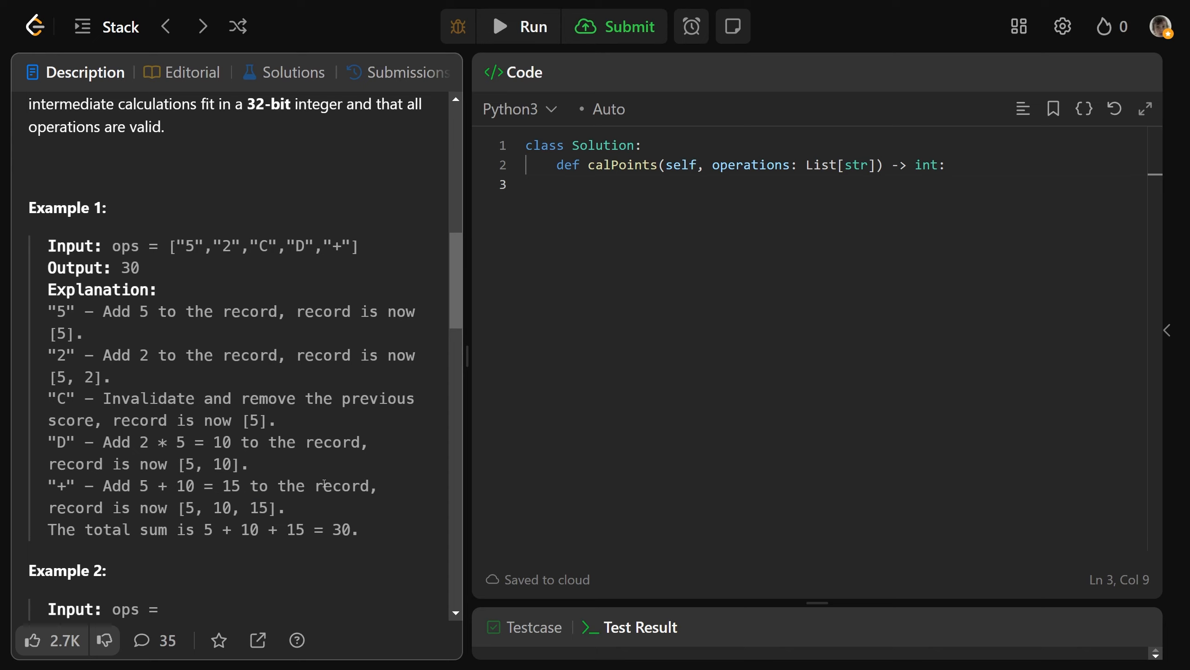
{"action": "scroll", "scroll_direction": "down", "scroll_amount": 3}
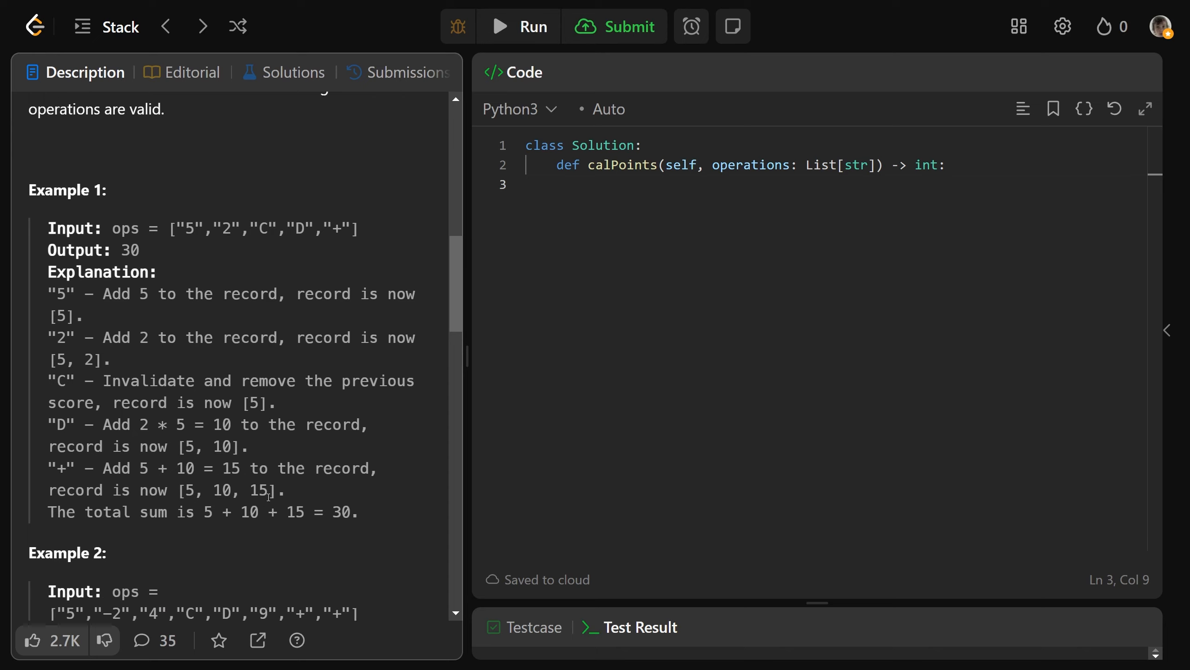
{"action": "scroll", "scroll_direction": "down", "scroll_amount": 3}
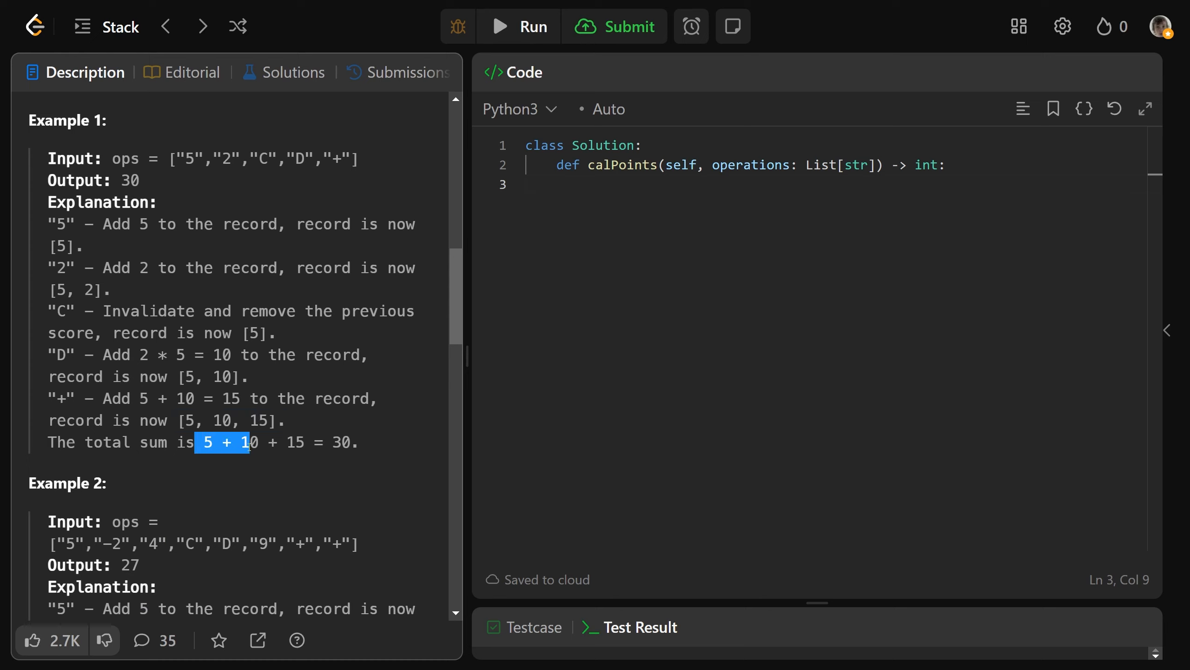
{"action": "left_click_drag", "start_coordinate": [205, 442], "coordinate": [345, 442]}
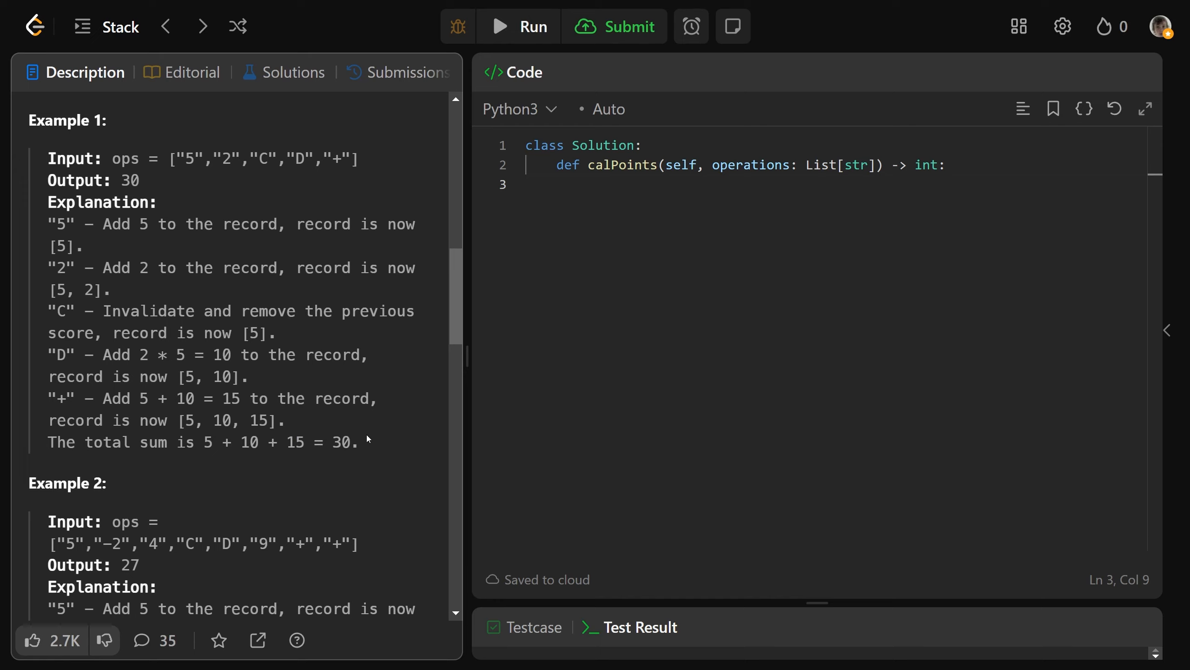
{"action": "mouse_move", "coordinate": [383, 436]}
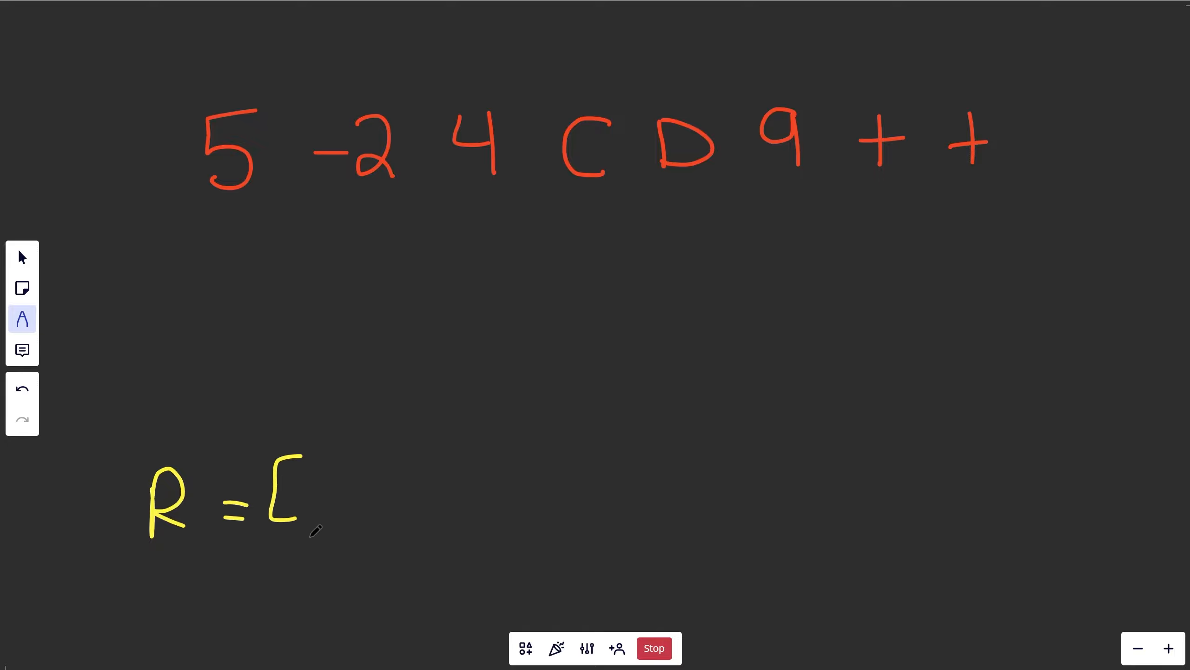
- Write R = [5, -2, 4 beneath Example 2's operations and underline C as the next operation
{"action": "left_click_drag", "start_coordinate": [274, 543], "coordinate": [611, 543]}
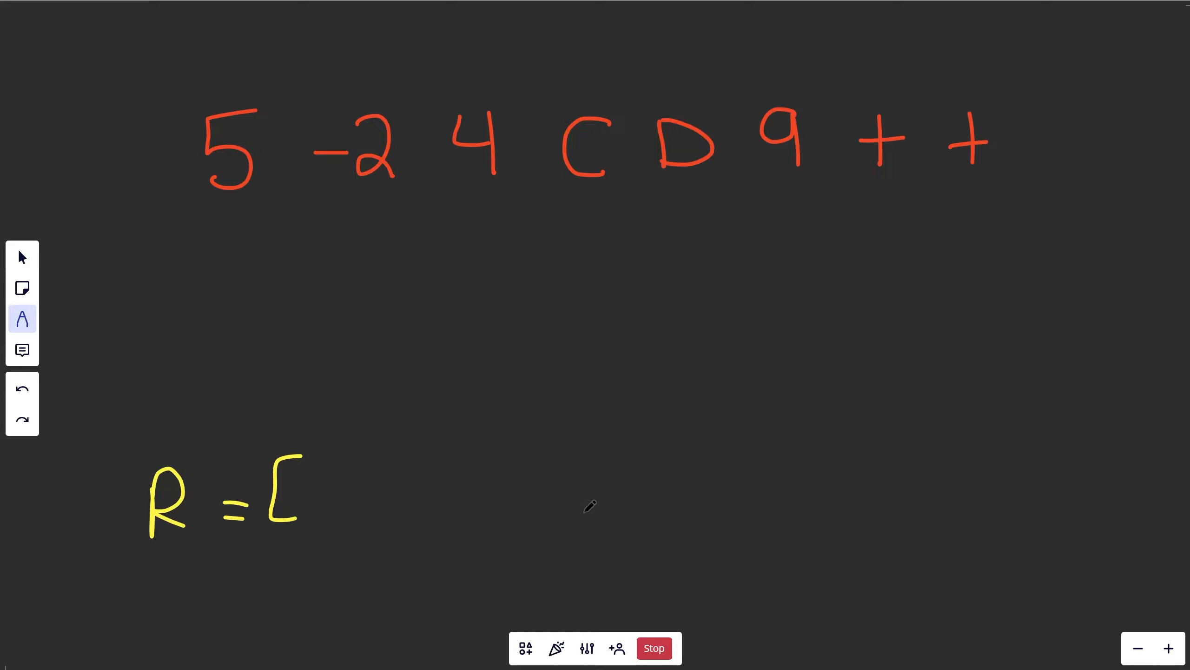
{"action": "left_click_drag", "start_coordinate": [194, 207], "coordinate": [285, 196]}
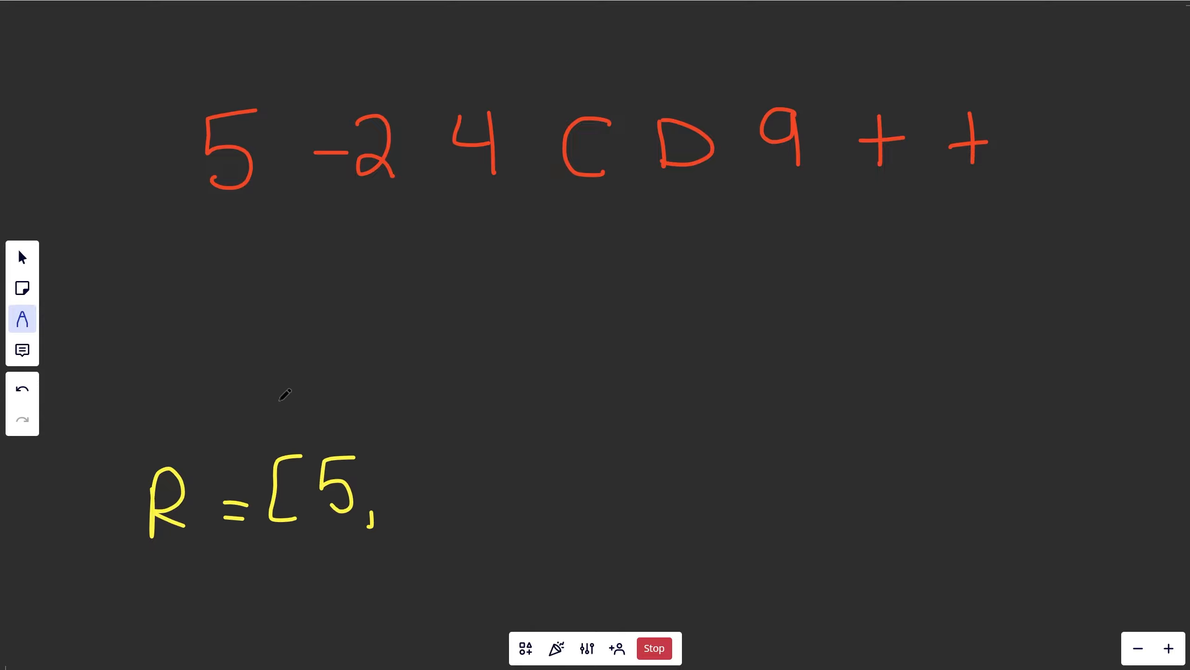
{"action": "left_click_drag", "start_coordinate": [334, 199], "coordinate": [391, 199]}
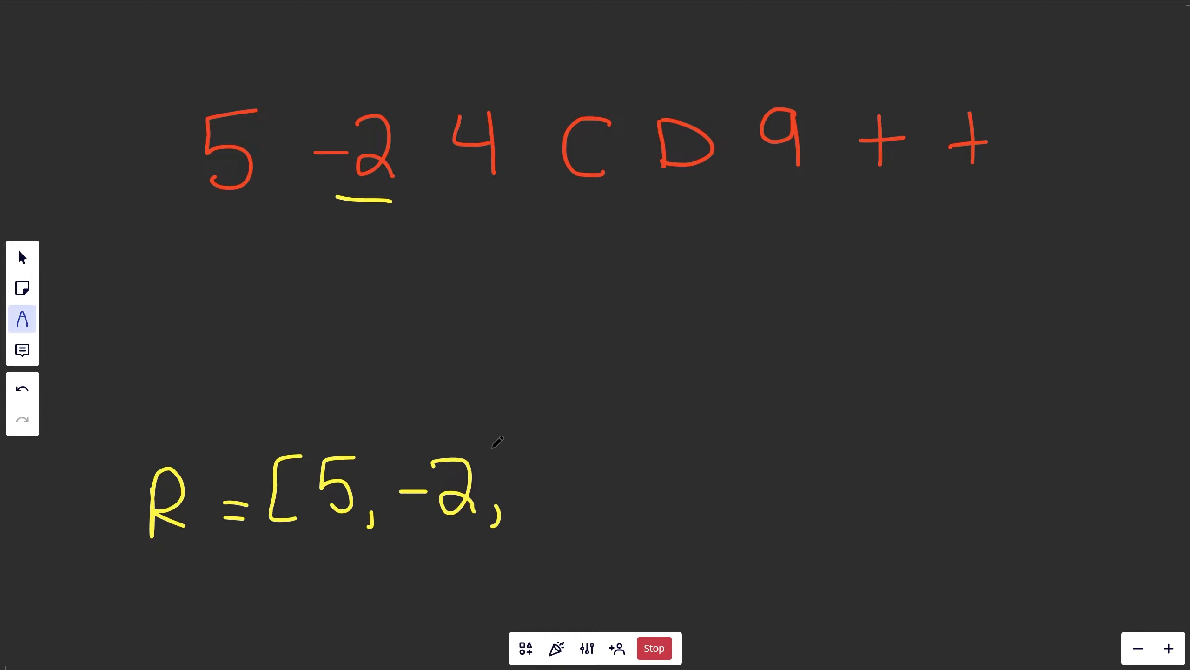
{"action": "left_click", "coordinate": [22, 256]}
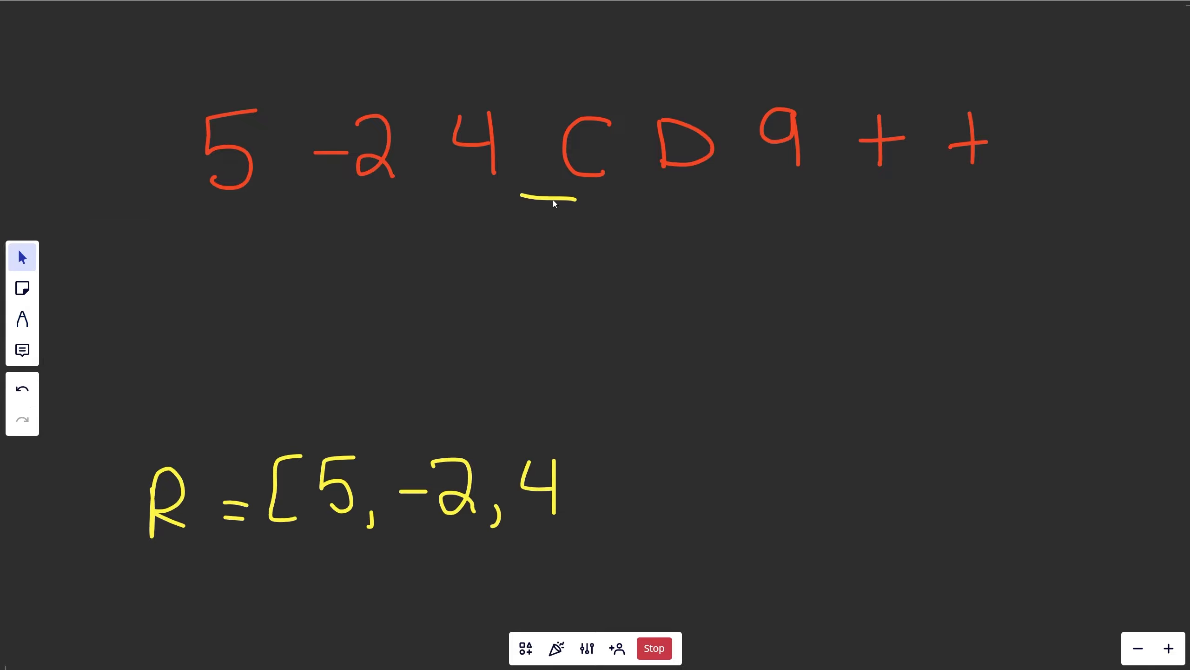
{"action": "left_click_drag", "start_coordinate": [520, 199], "coordinate": [618, 199]}
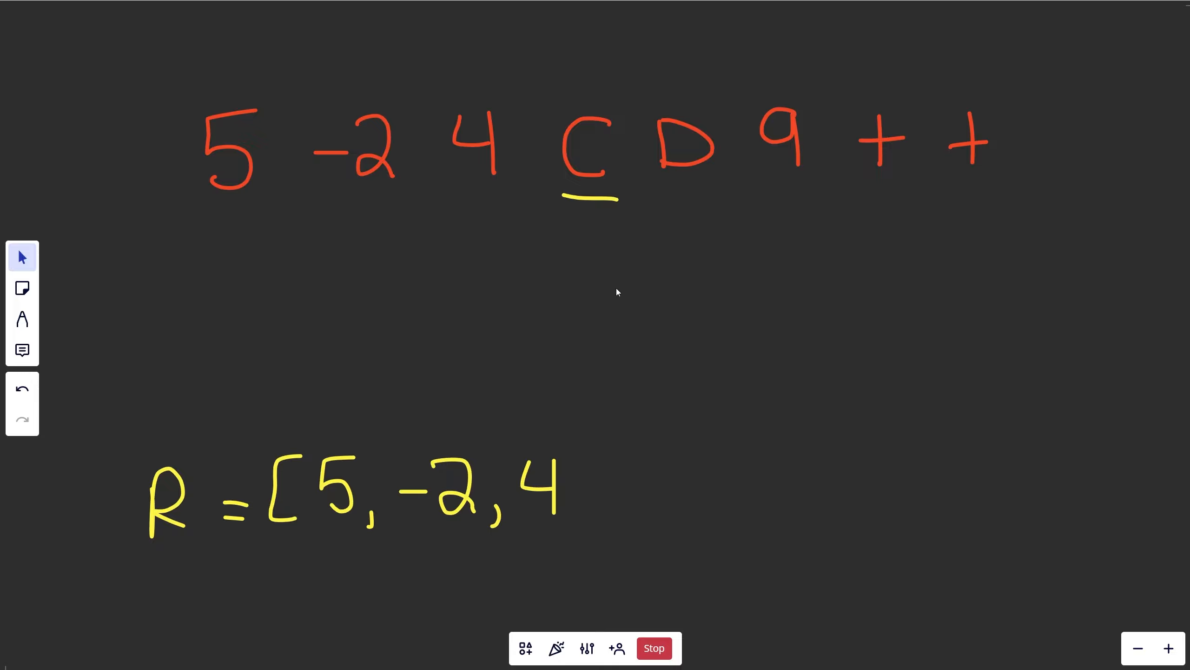
{"action": "mouse_move", "coordinate": [592, 452]}
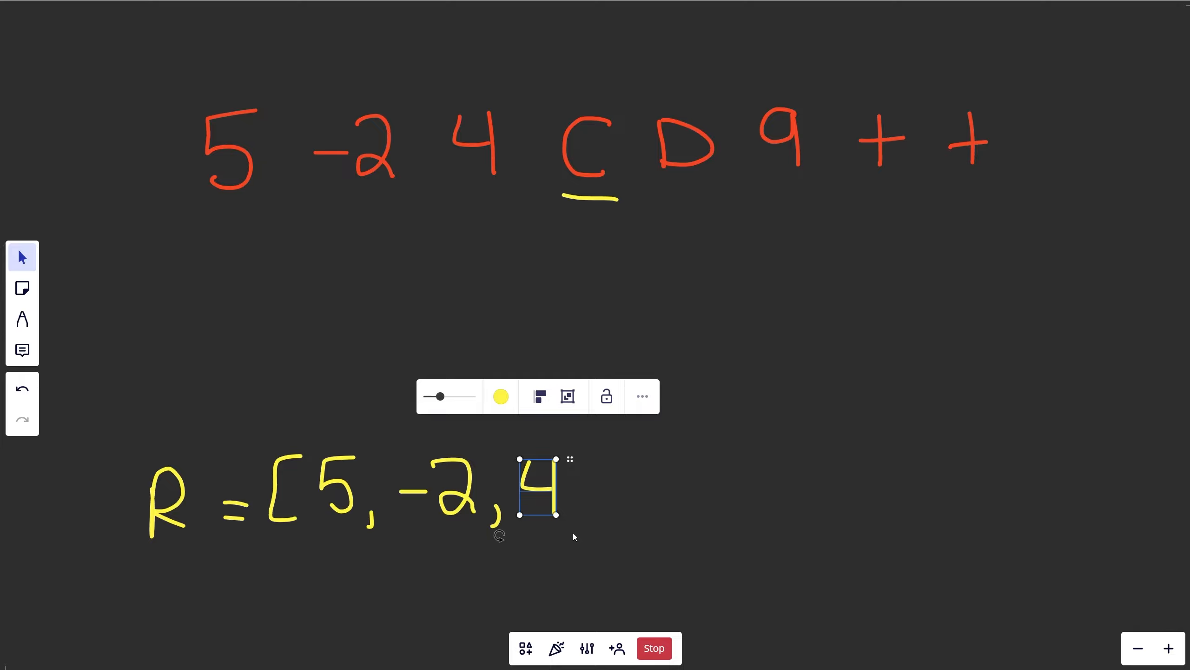
{"action": "mouse_move", "coordinate": [565, 523]}
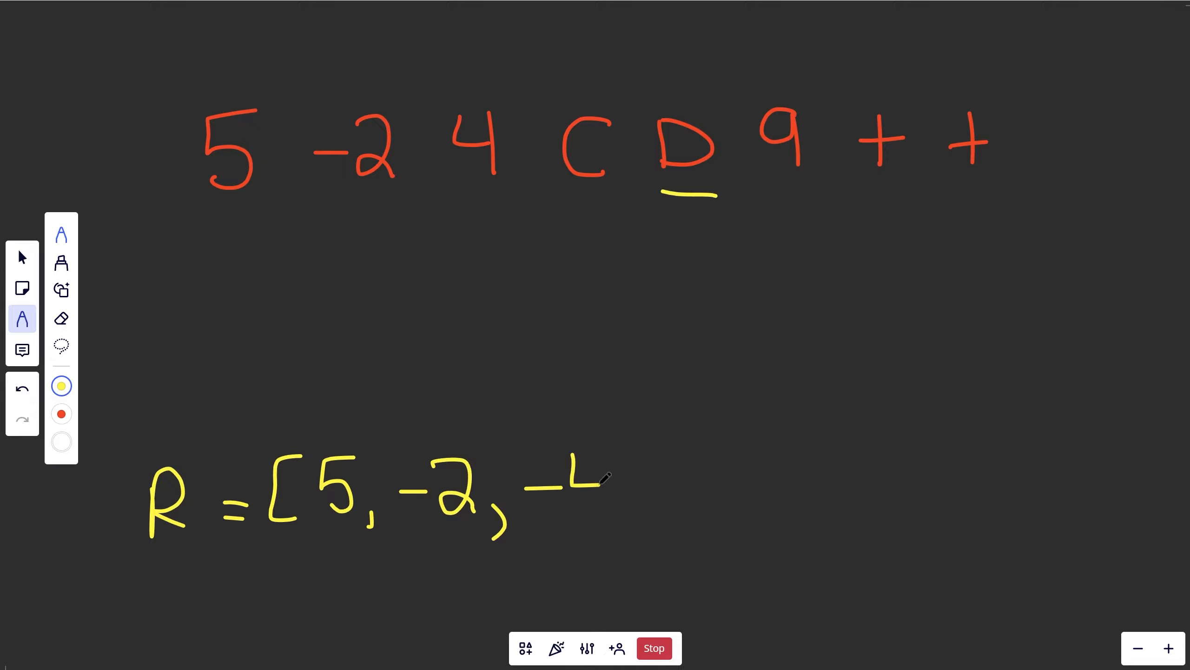
- Extend the record with -4, 9, 5, 14 and a closing bracket, moving the underline across D, 9, +, +
{"action": "left_click_drag", "start_coordinate": [580, 448], "coordinate": [600, 516]}
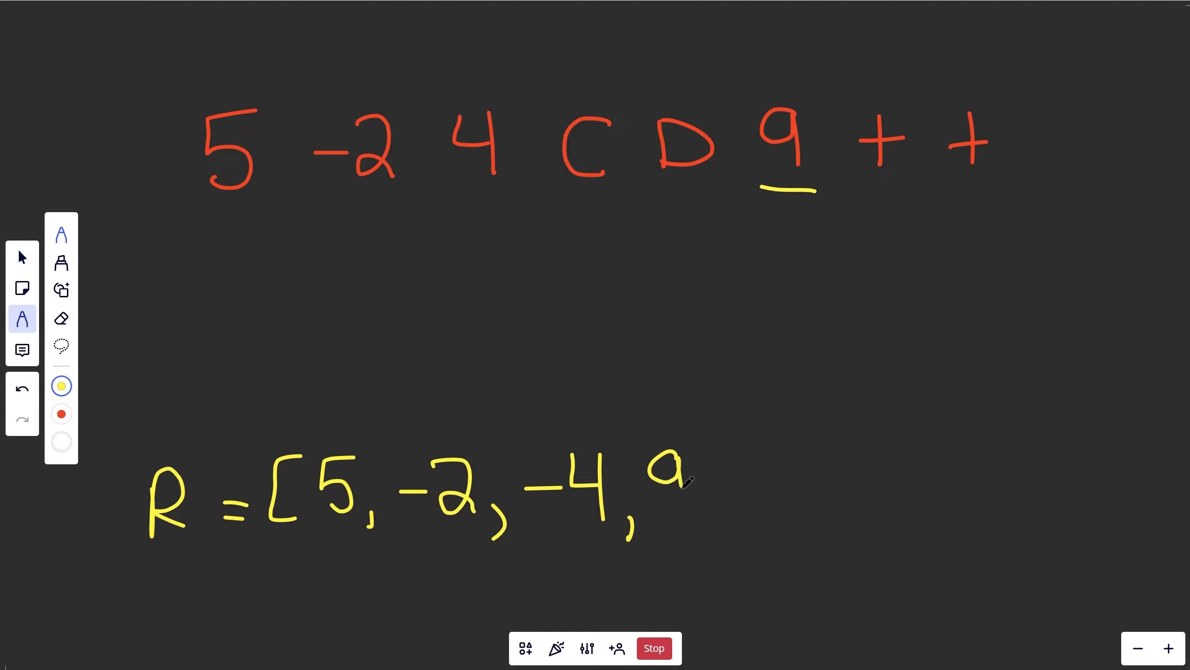
{"action": "left_click", "coordinate": [22, 257]}
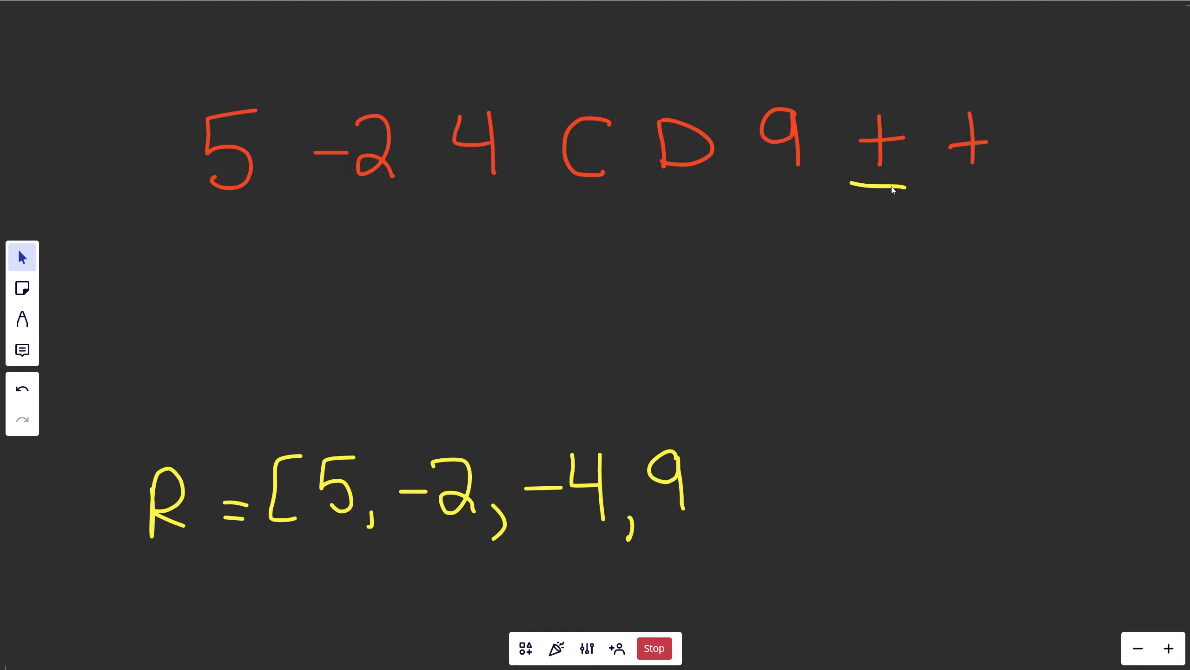
{"action": "mouse_move", "coordinate": [710, 494]}
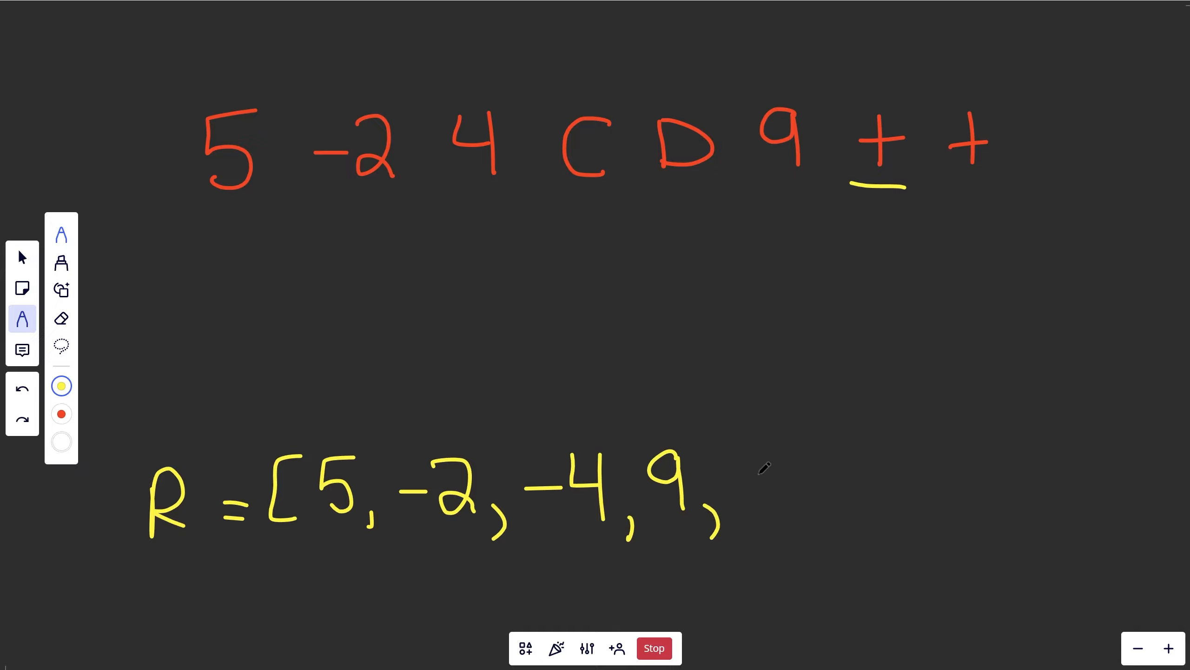
{"action": "left_click_drag", "start_coordinate": [751, 448], "coordinate": [748, 516]}
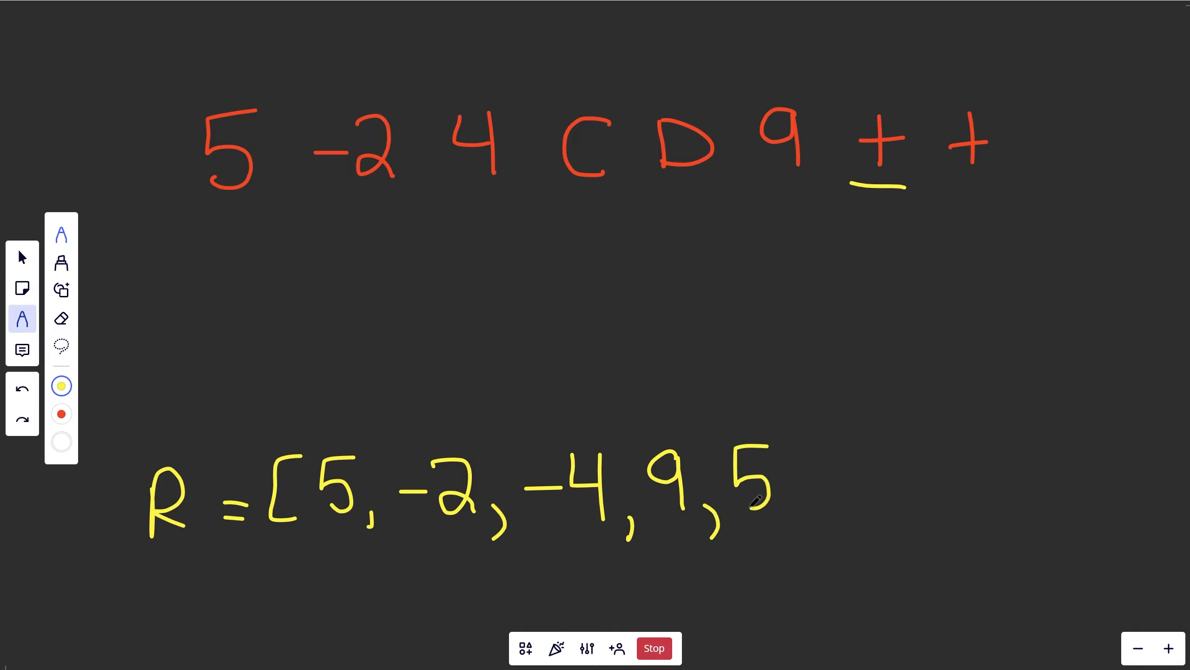
{"action": "left_click", "coordinate": [23, 257]}
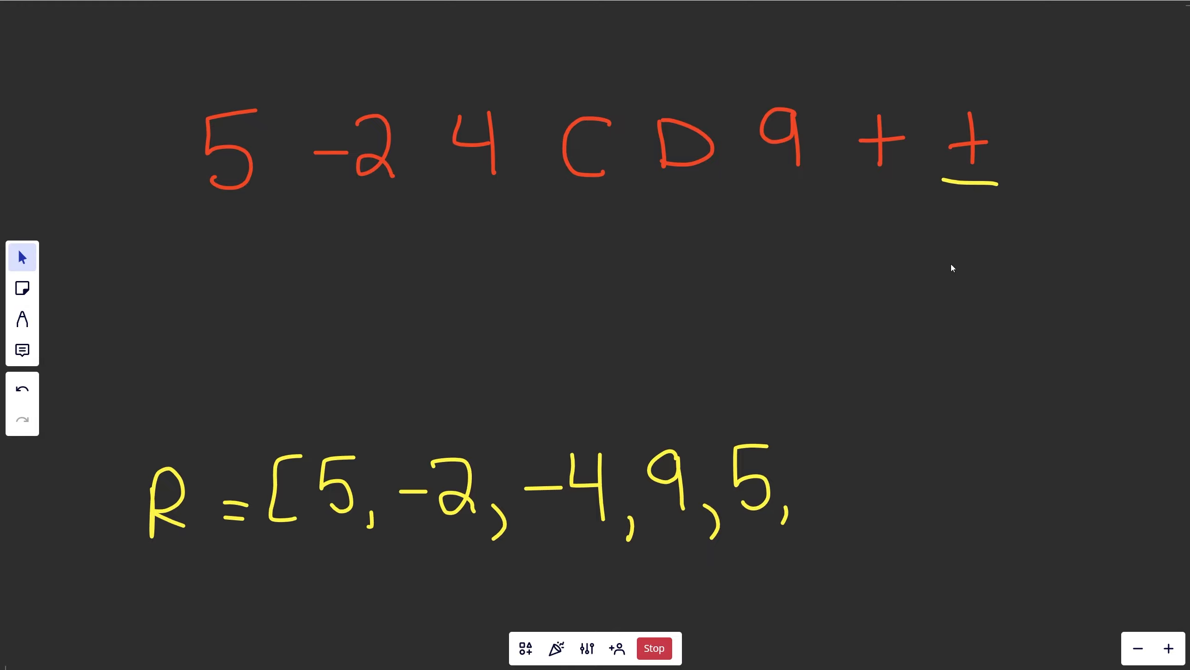
{"action": "left_click_drag", "start_coordinate": [634, 490], "coordinate": [779, 422]}
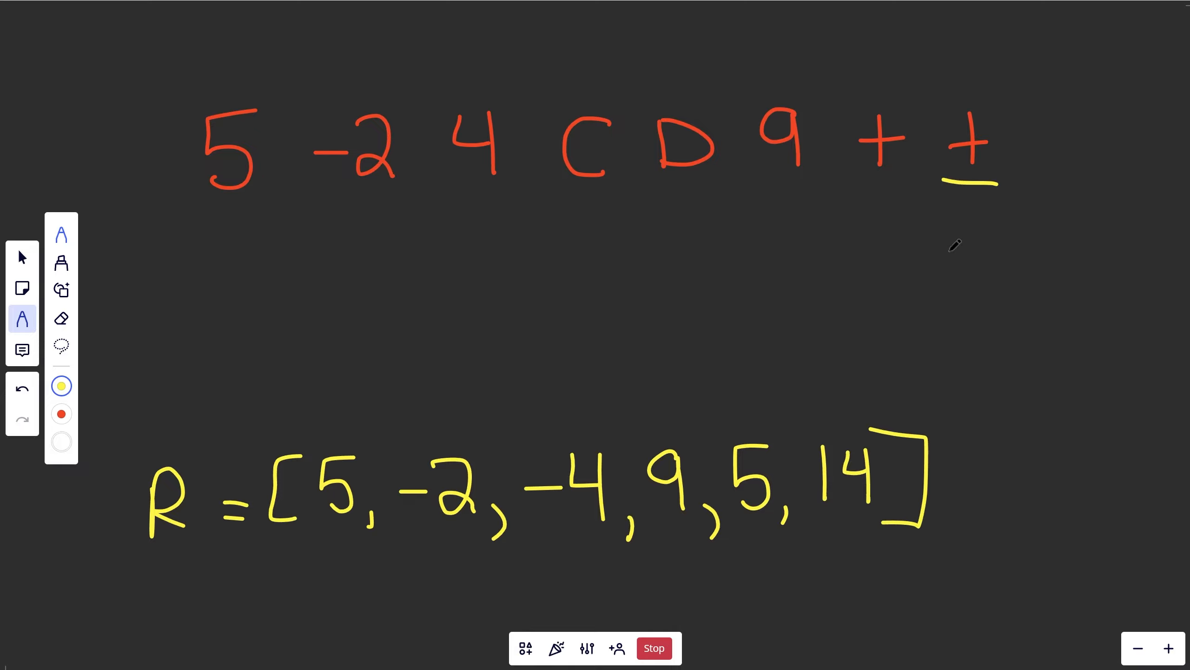
{"action": "left_click", "coordinate": [23, 257]}
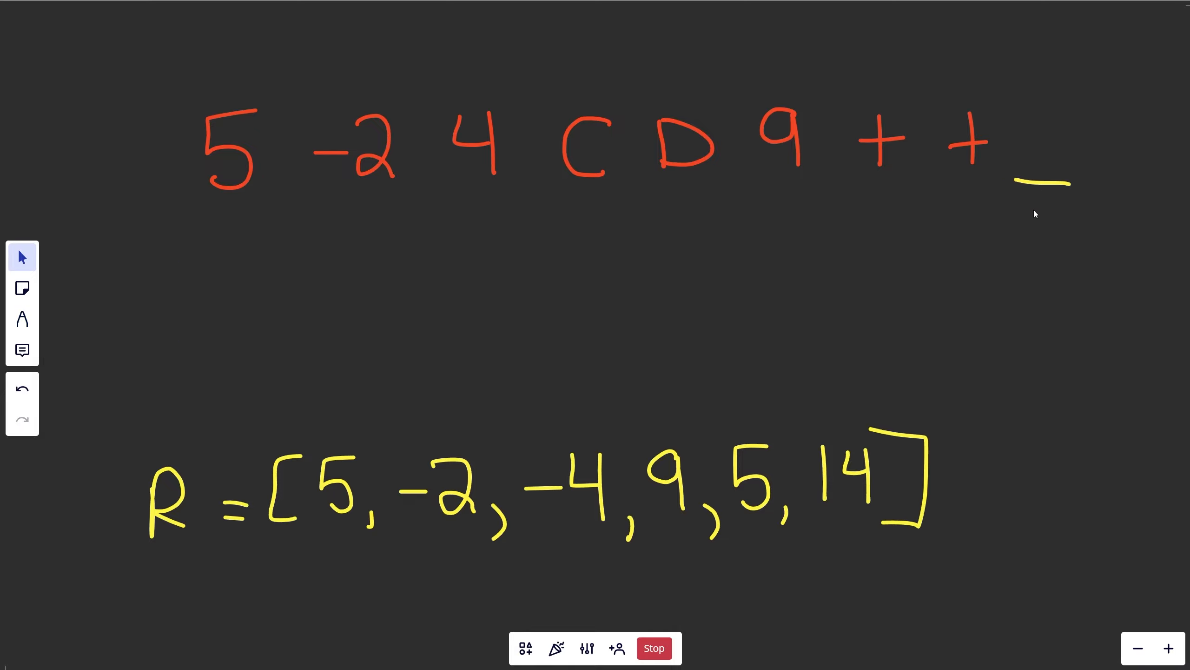
{"action": "left_click", "coordinate": [22, 318]}
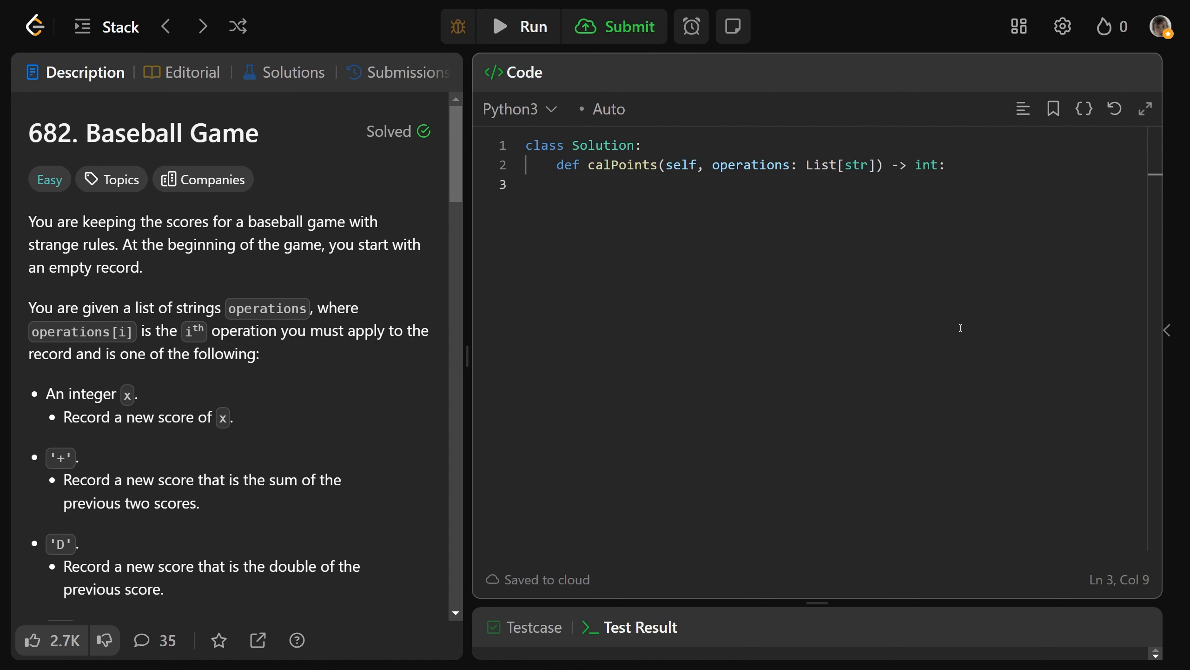
- Initialise stk = [], loop over operations, and add the condition if op == '+'
{"action": "type", "text": "stk ="}
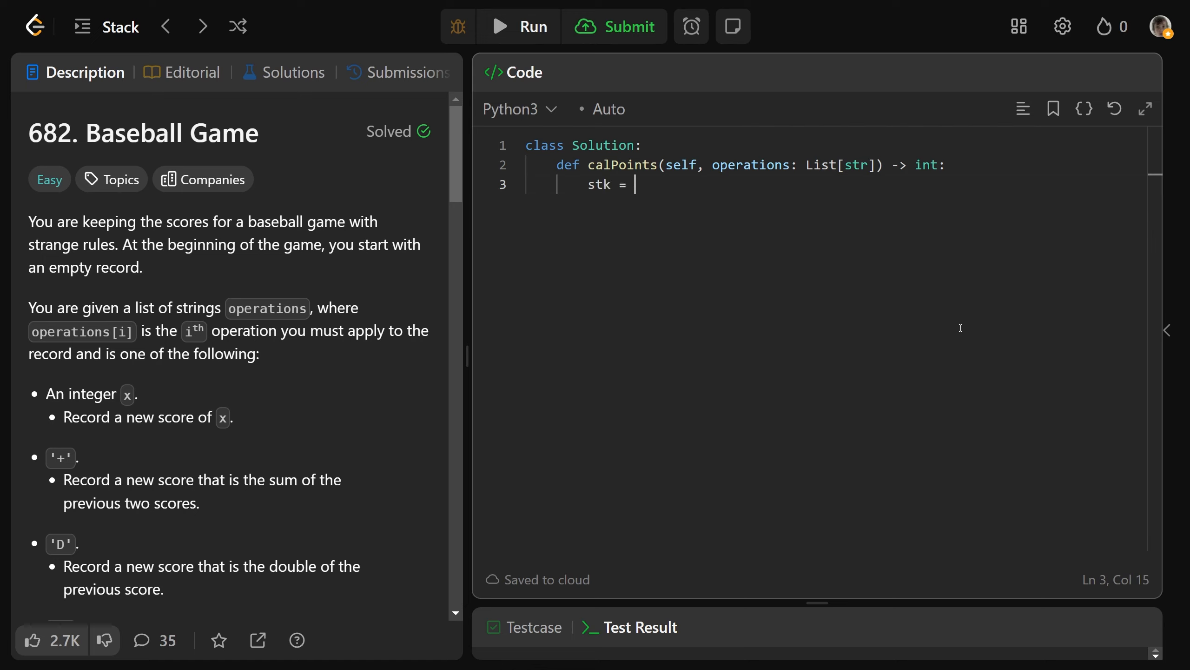
{"action": "type", "text": "[]"}
{"action": "type", "text": "for op in operations:"}
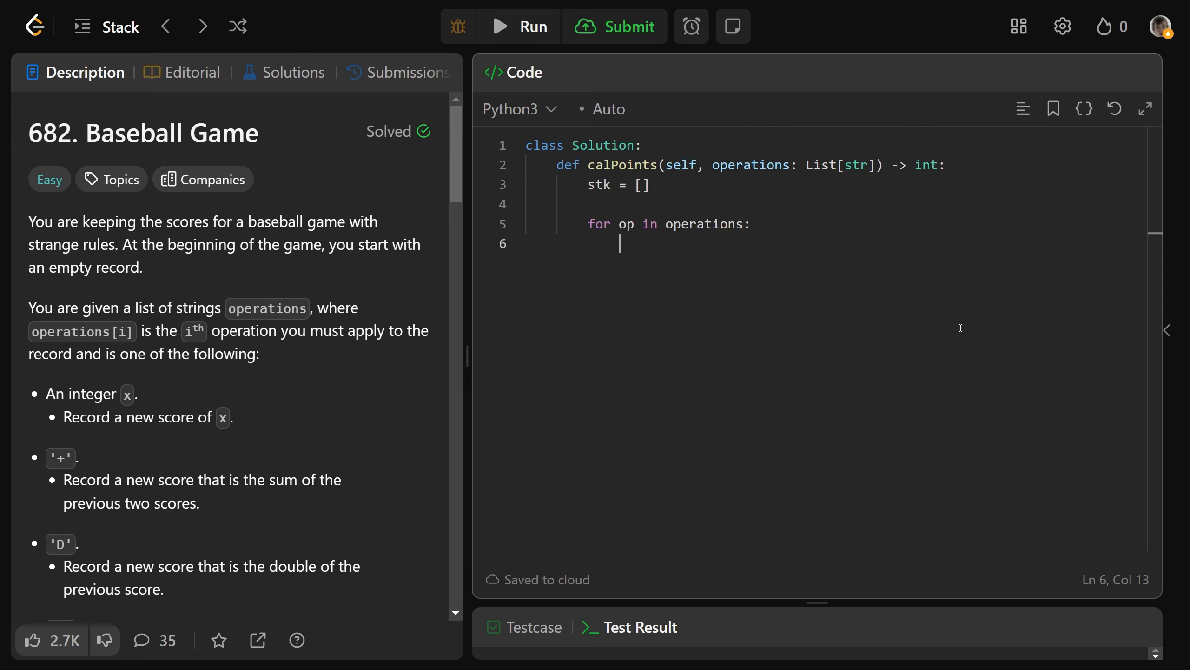
{"action": "type", "text": "if op ="}
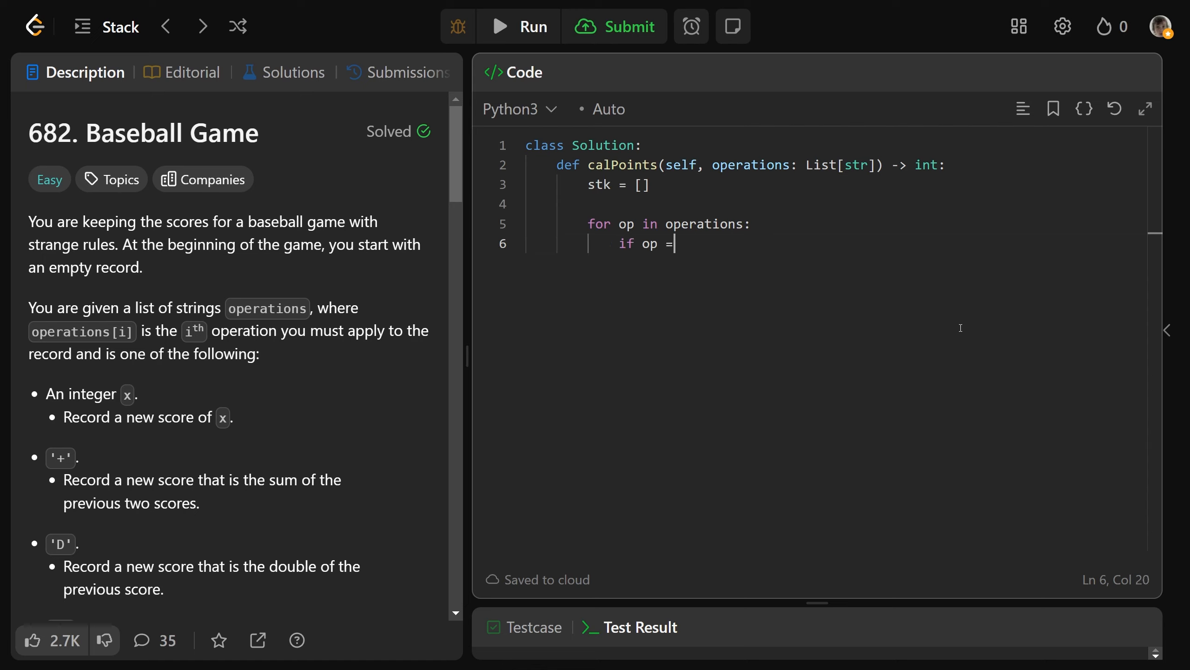
{"action": "type", "text": "= '+'"}
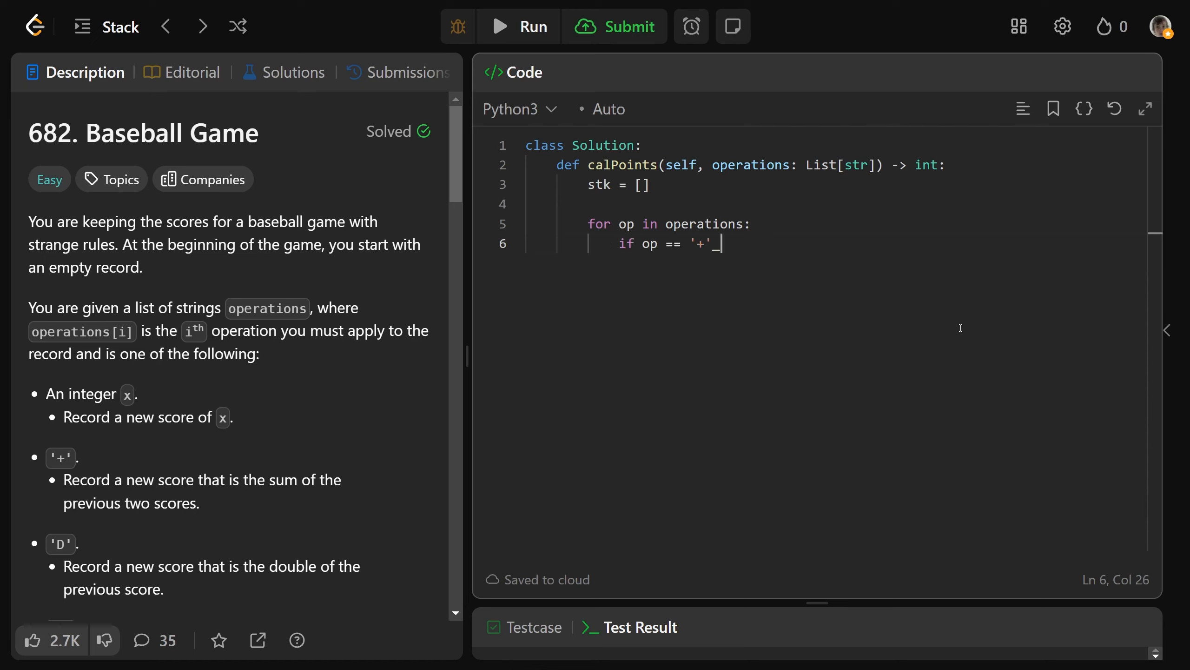
{"action": "key", "text": "Enter"}
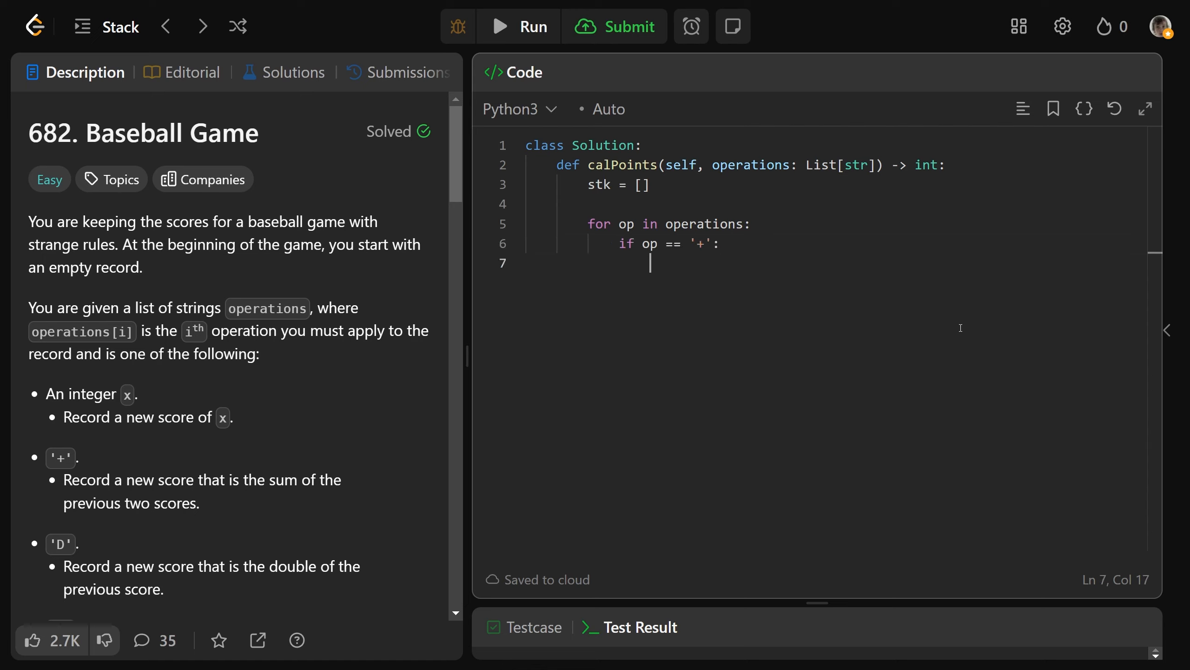
- In the '+' branch append stk[-1] + stk[-2] to the stack
{"action": "type", "text": "stk.append()"}
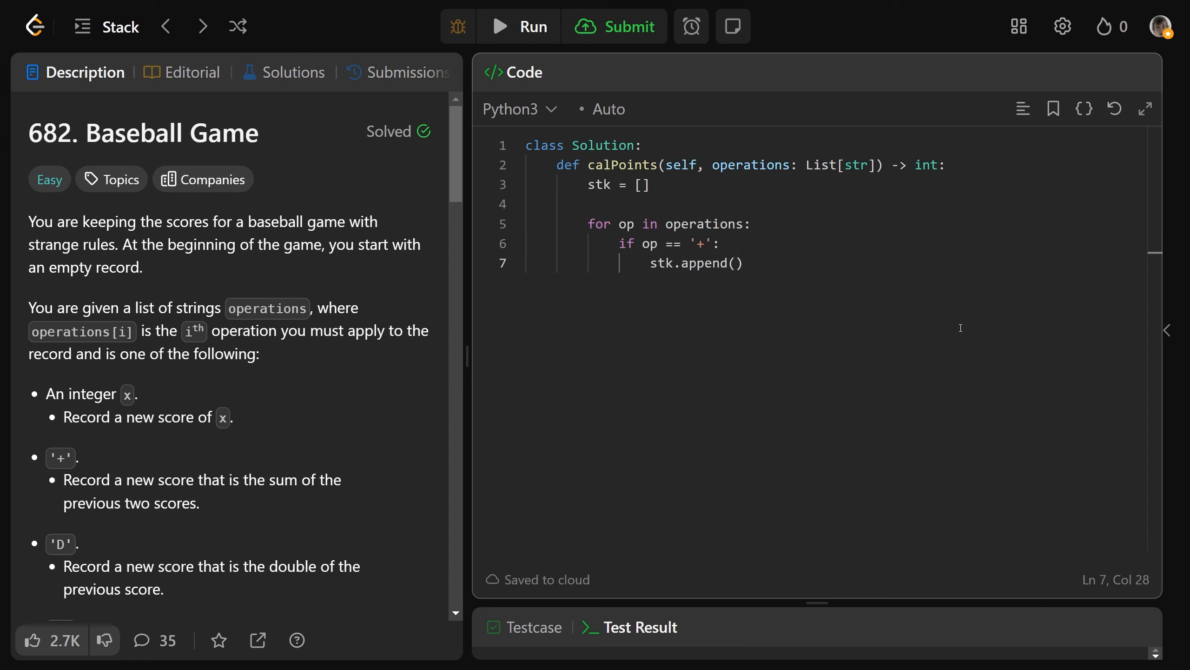
{"action": "type", "text": "stk[-1"}
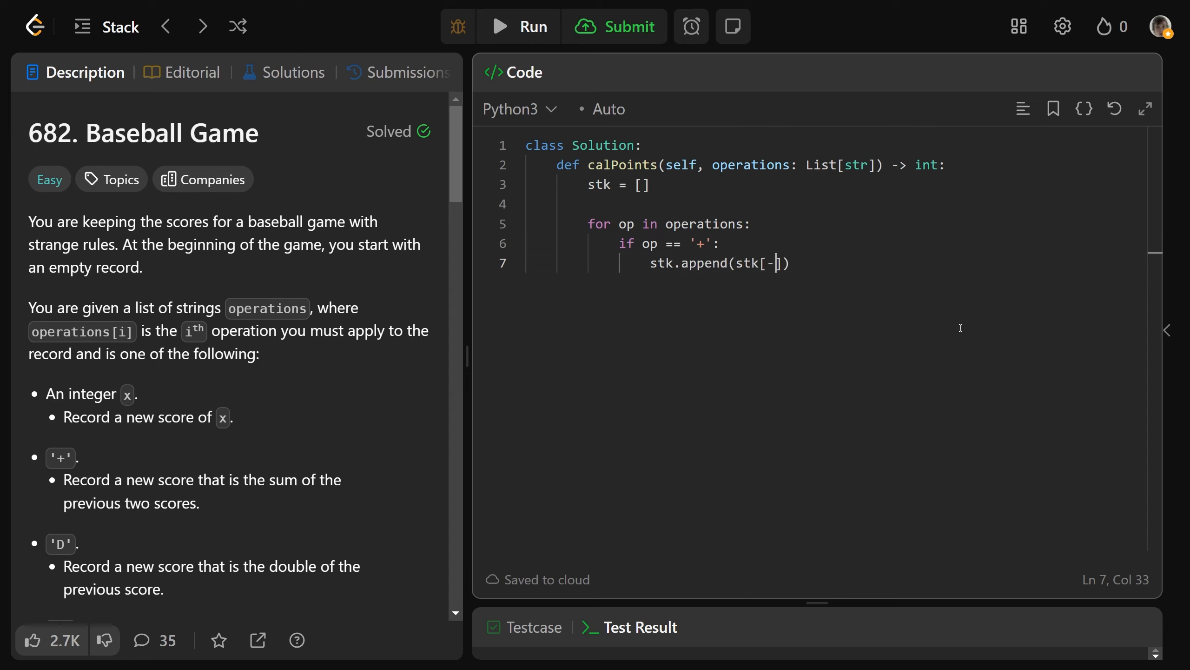
{"action": "type", "text": "1"}
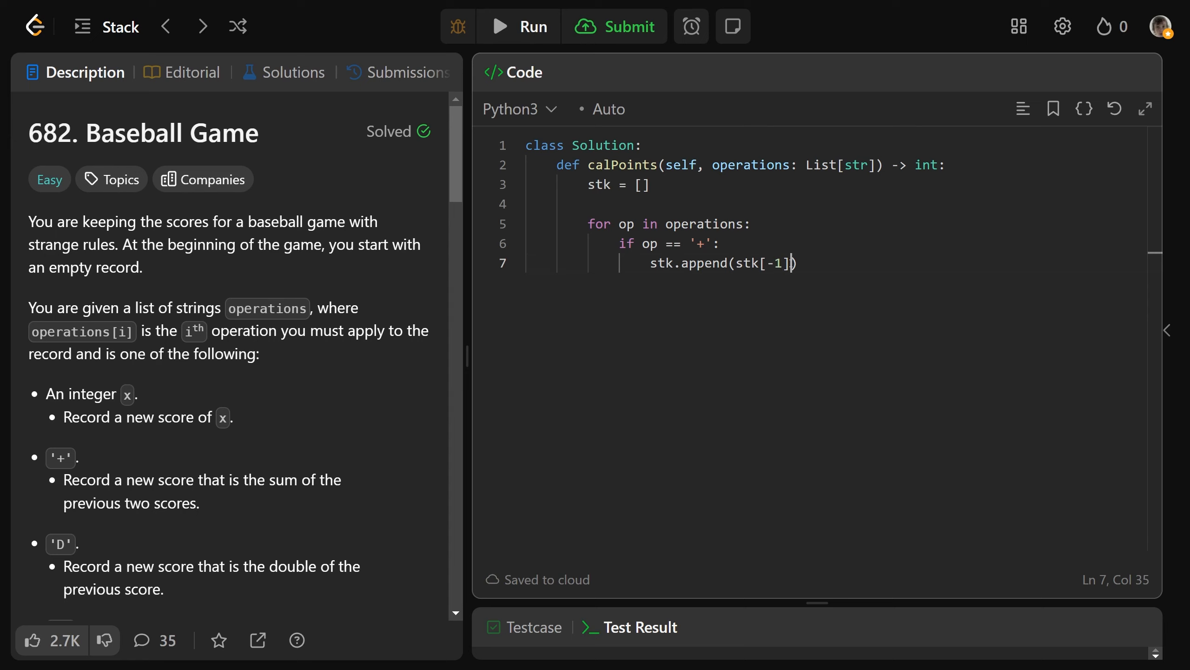
{"action": "mouse_move", "coordinate": [834, 267]}
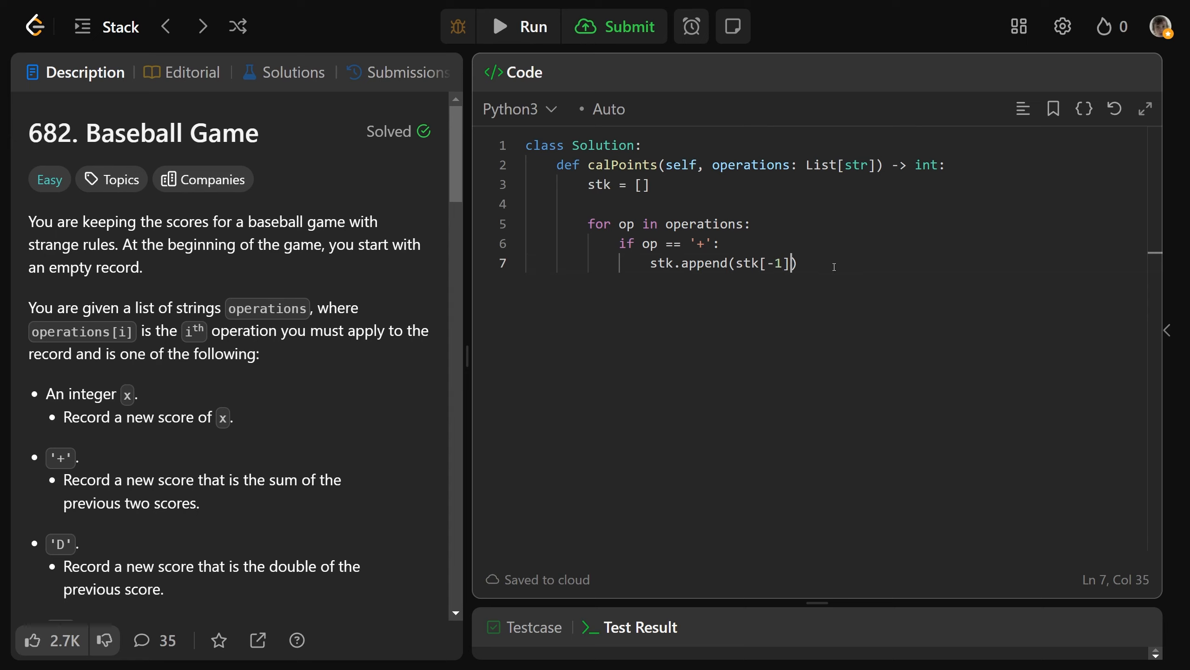
{"action": "type", "text": "+ stk[-2]"}
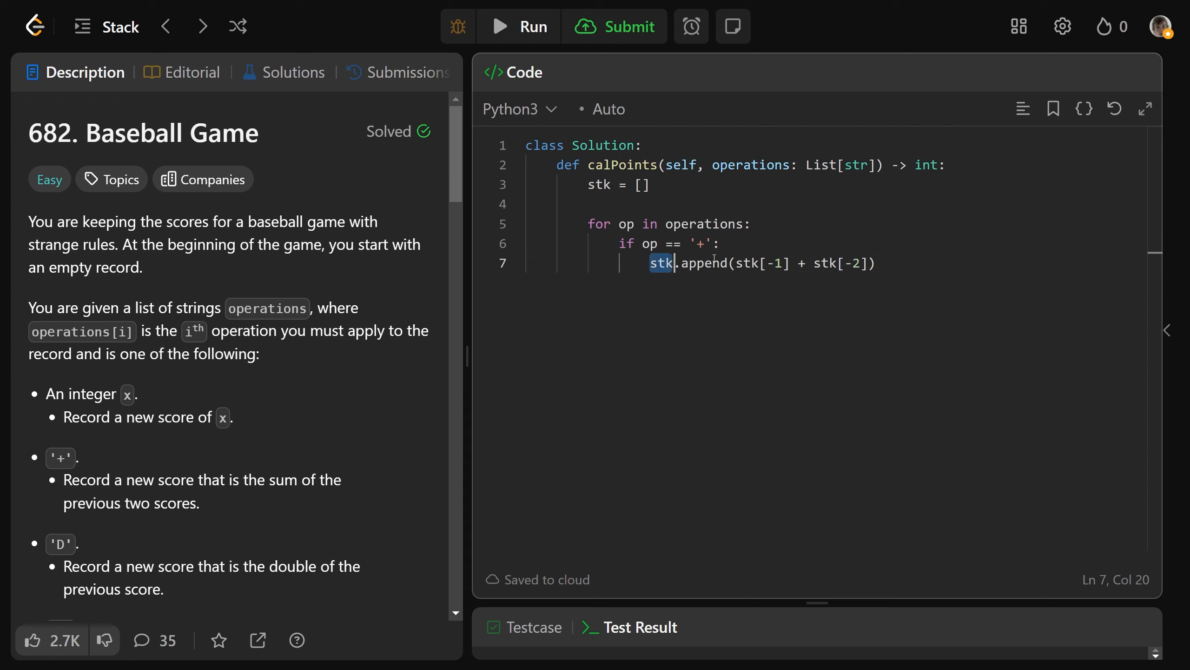
{"action": "type", "text": "e"}
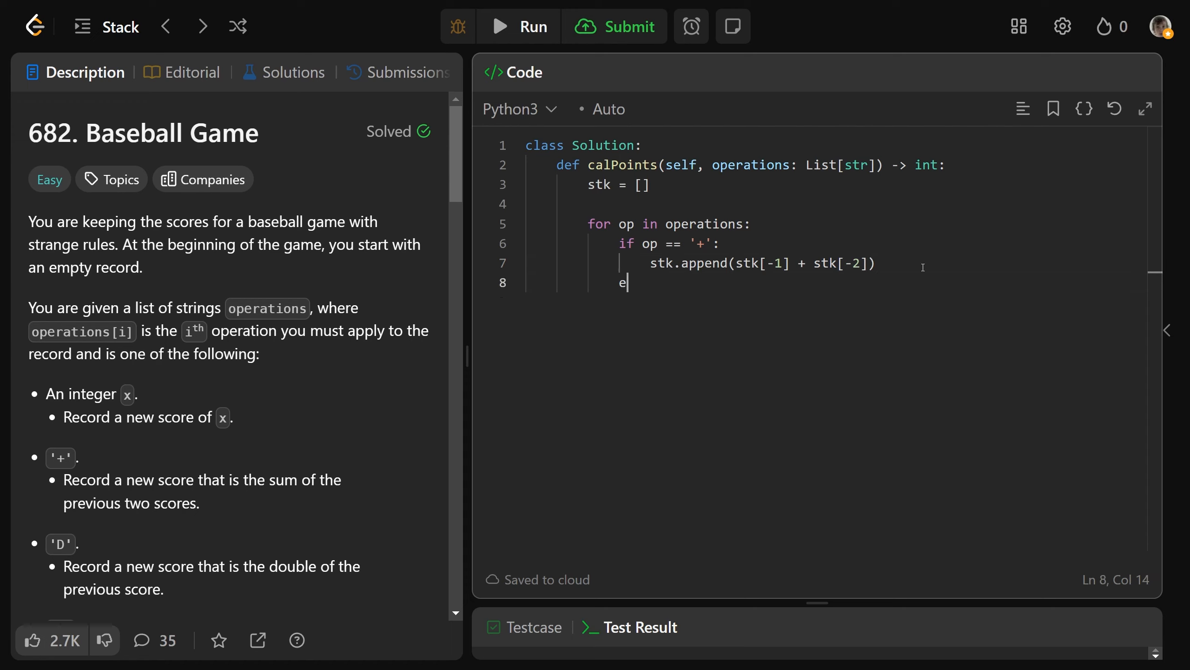
- Add elif op == 'D' appending stk[-1] * 2 to the stack
{"action": "type", "text": "lif op =="}
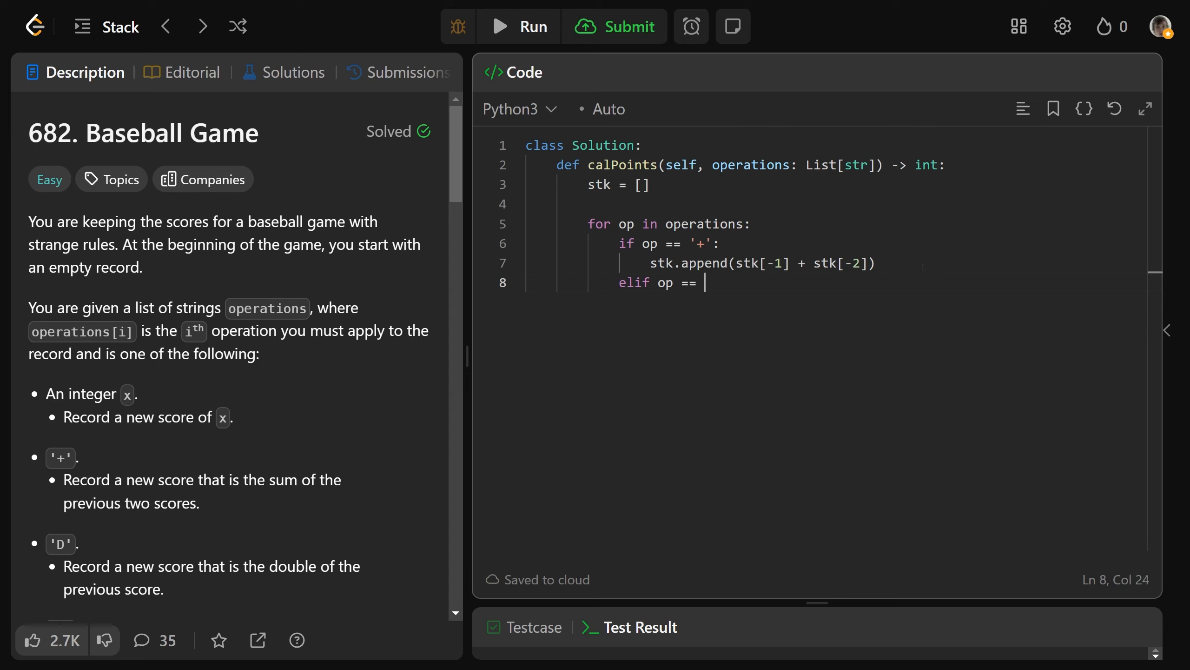
{"action": "type", "text": "'D':"}
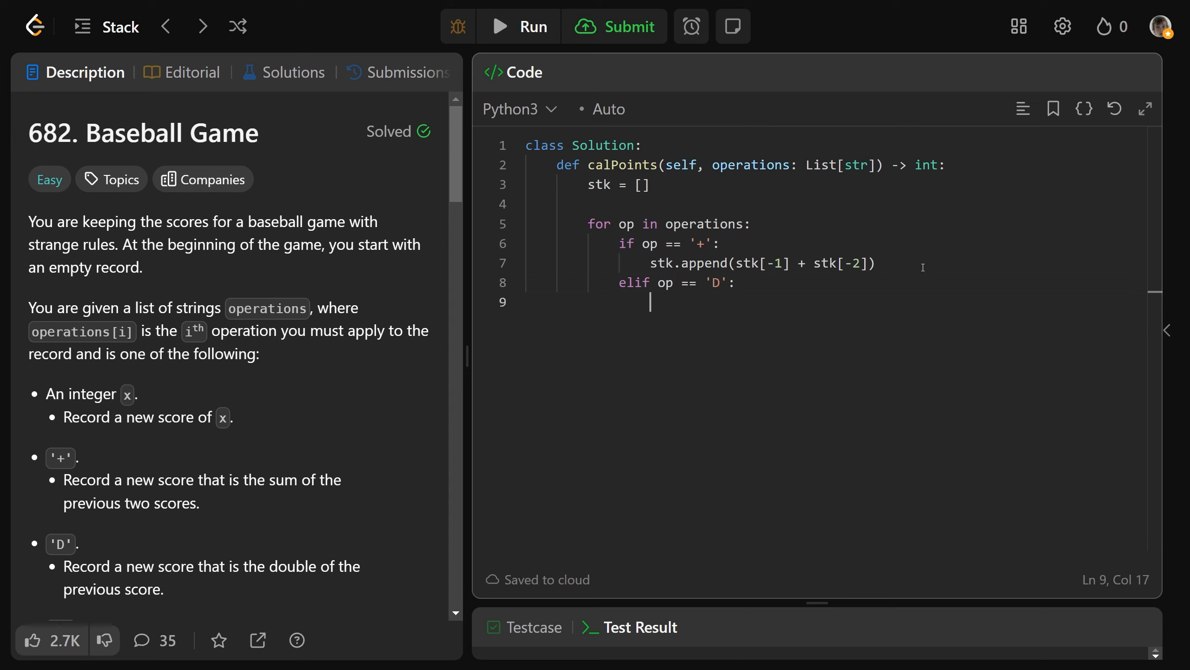
{"action": "type", "text": "stk.append(stk"}
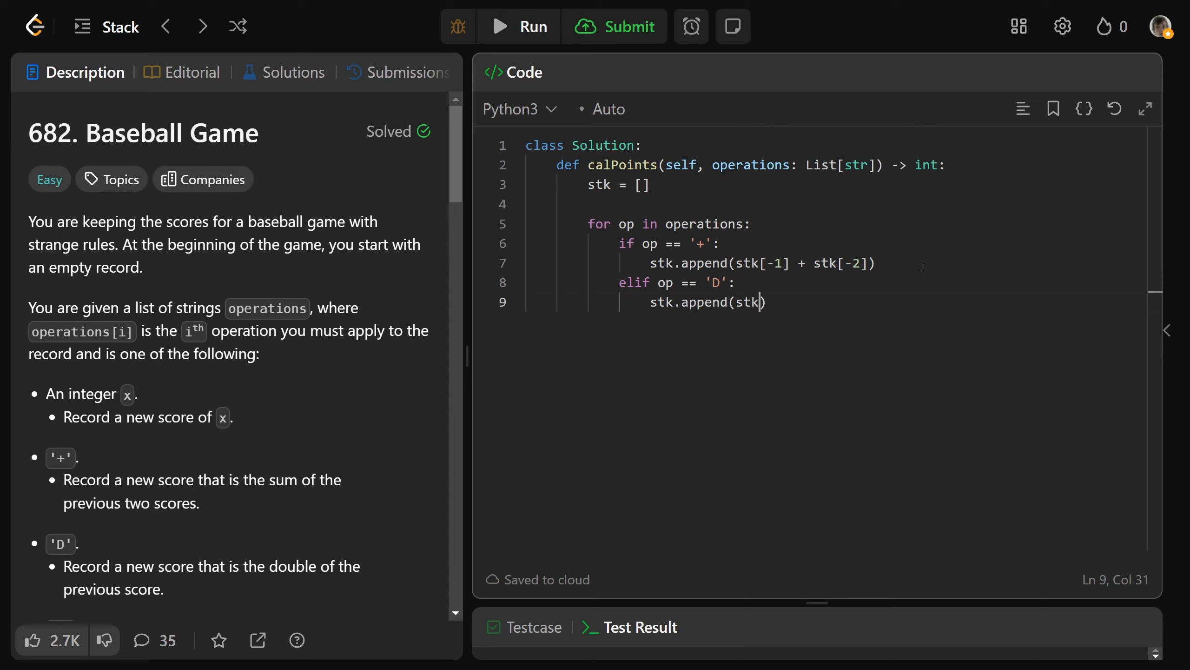
{"action": "type", "text": "[-1] * 2"}
{"action": "type", "text": "elif op"}
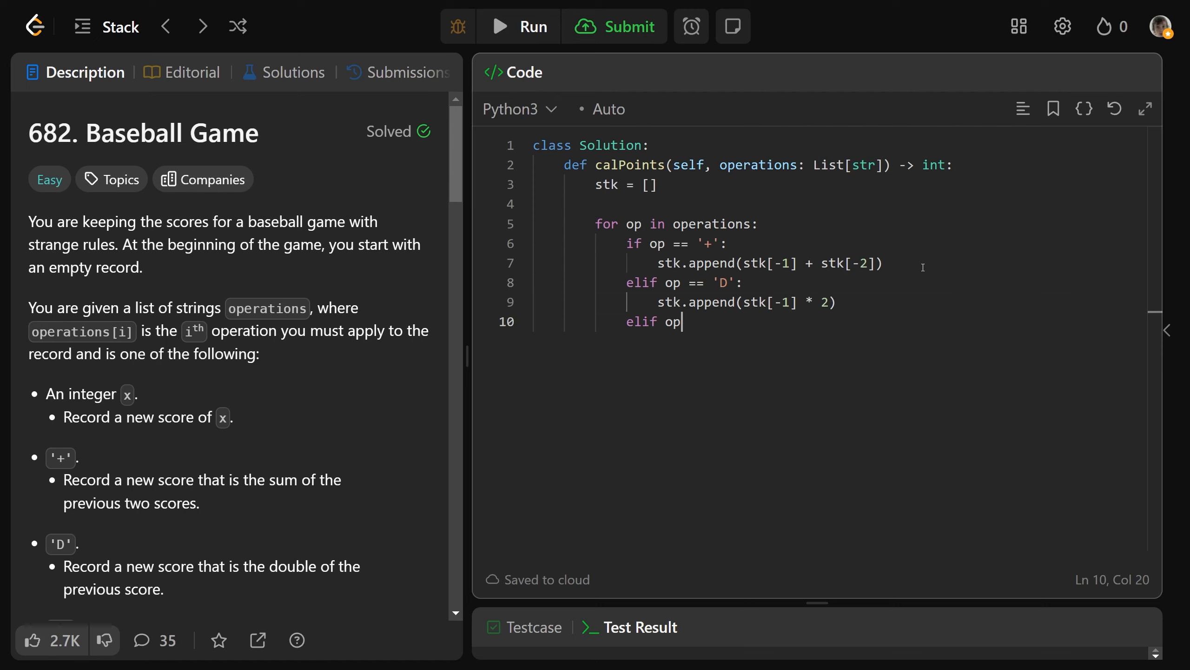
- Add elif op == 'C' calling stk.pop(), then begin the else case
{"action": "type", "text": "== 'C':"}
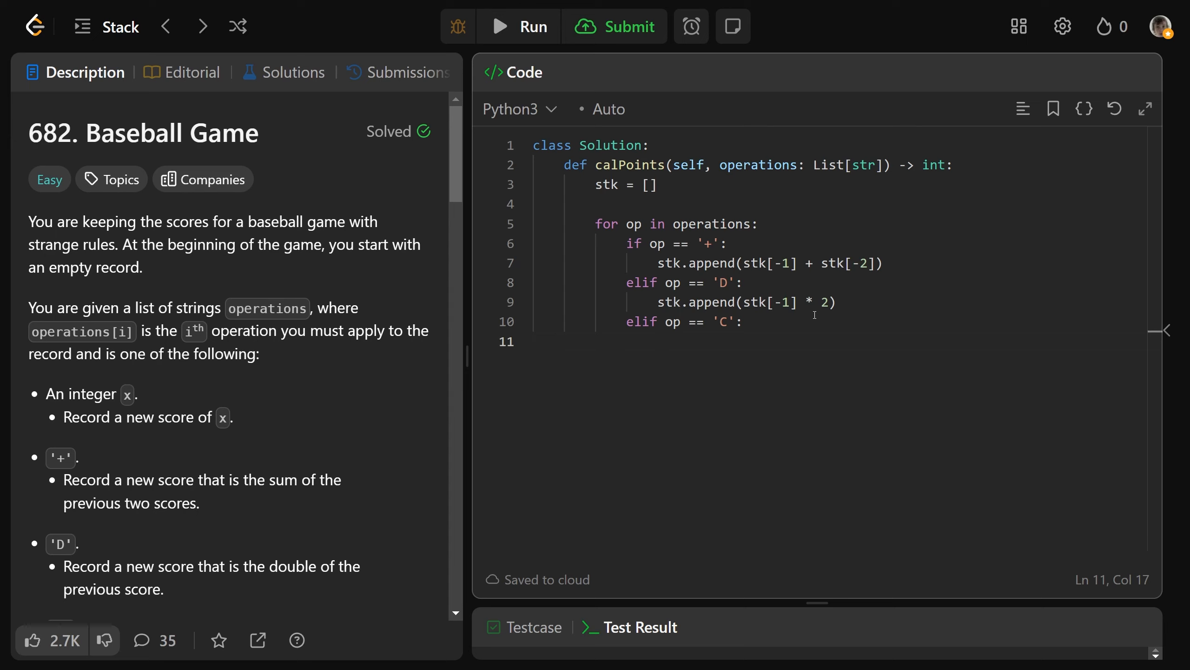
{"action": "type", "text": "stk."}
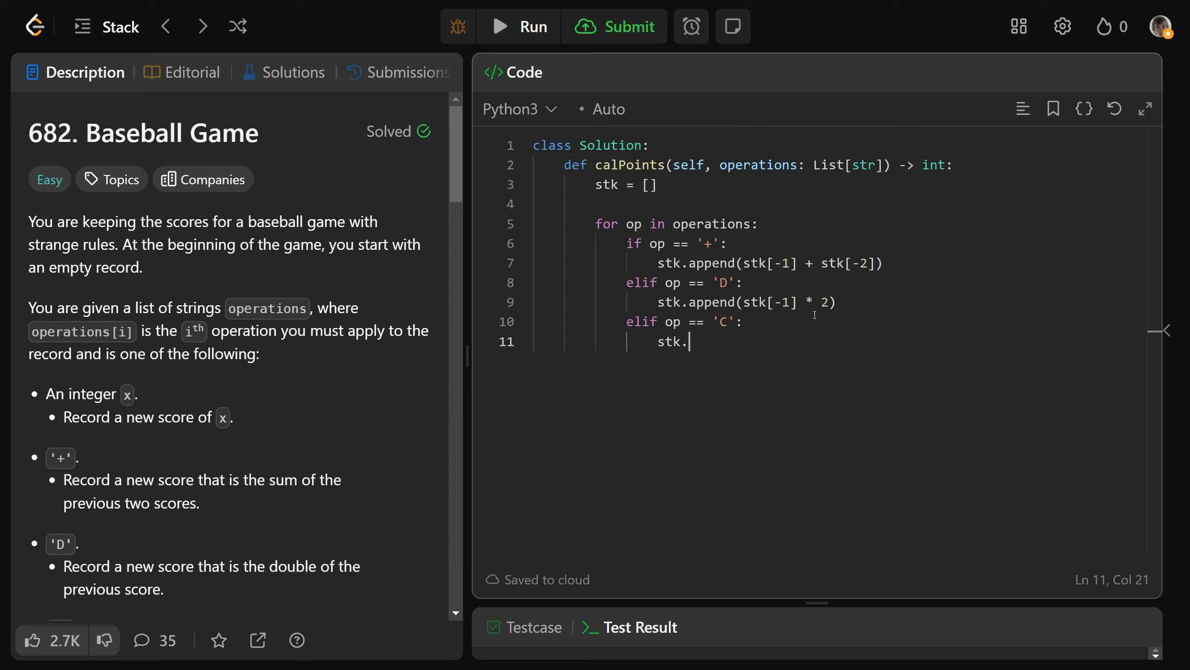
{"action": "type", "text": "pop()"}
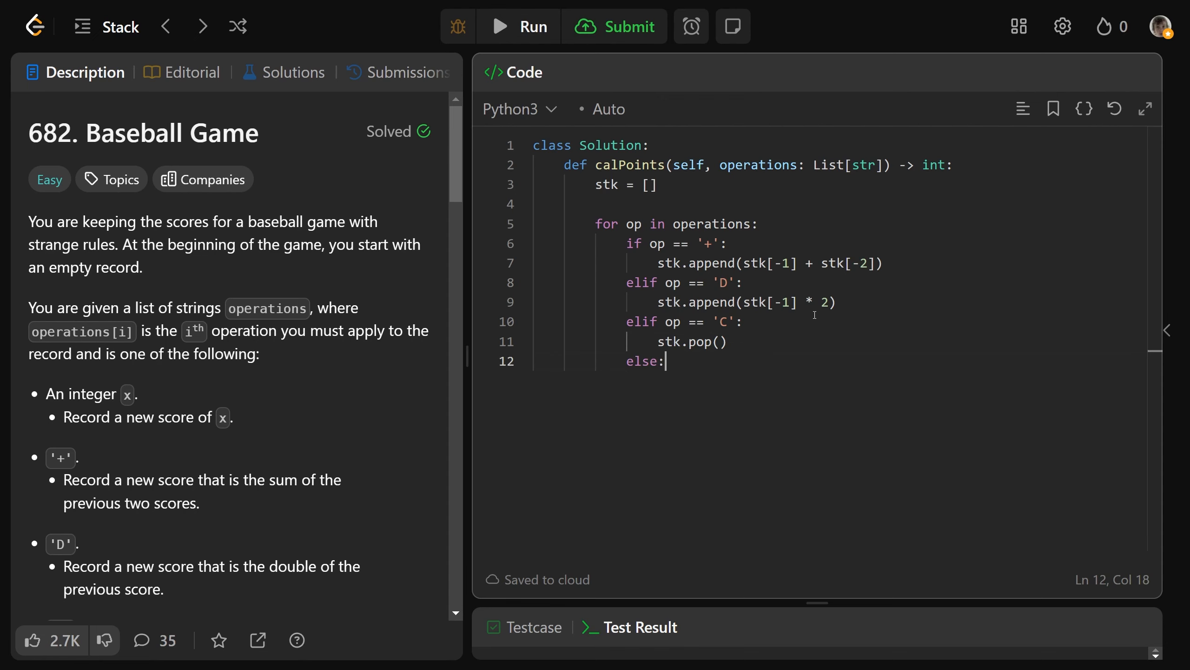
- Append int(op) in the else branch and return sum(stk) after the loop
{"action": "scroll", "scroll_direction": "down", "scroll_amount": 3}
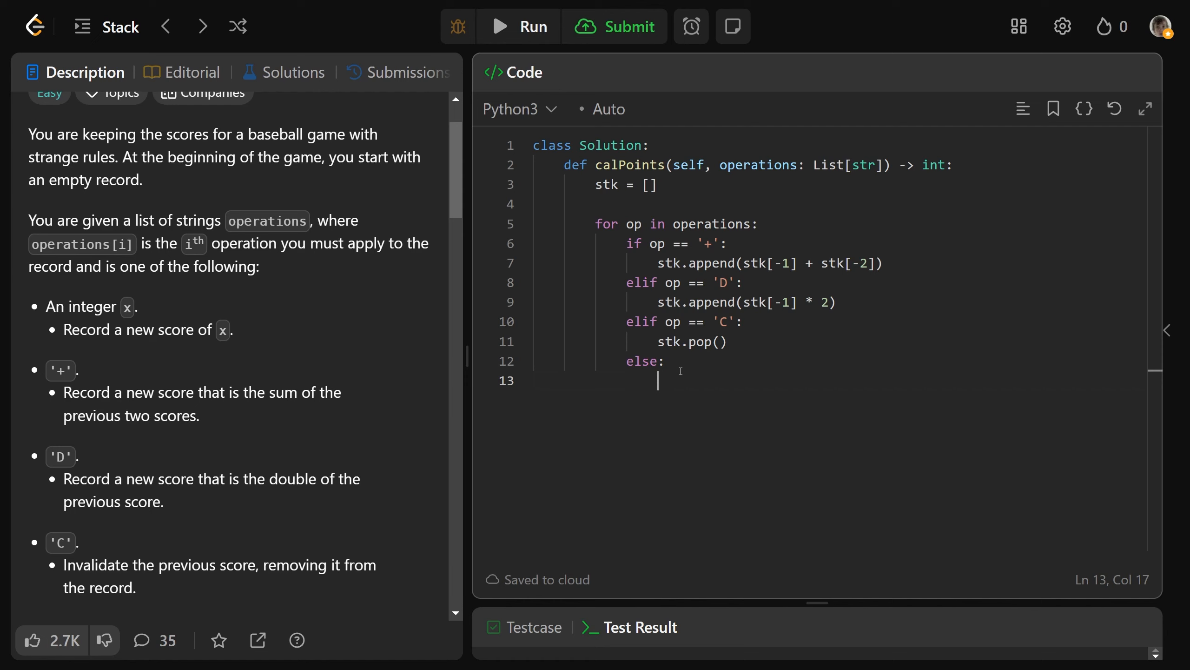
{"action": "left_click_drag", "start_coordinate": [626, 243], "coordinate": [729, 342]}
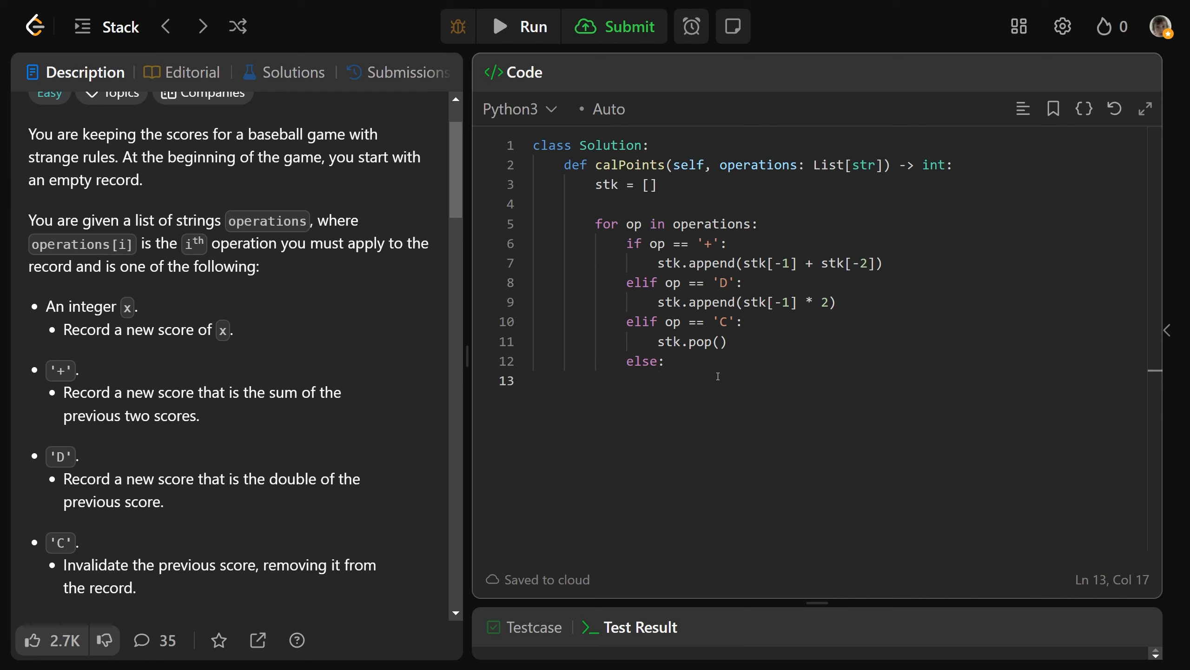
{"action": "type", "text": "stk.append(int(op"}
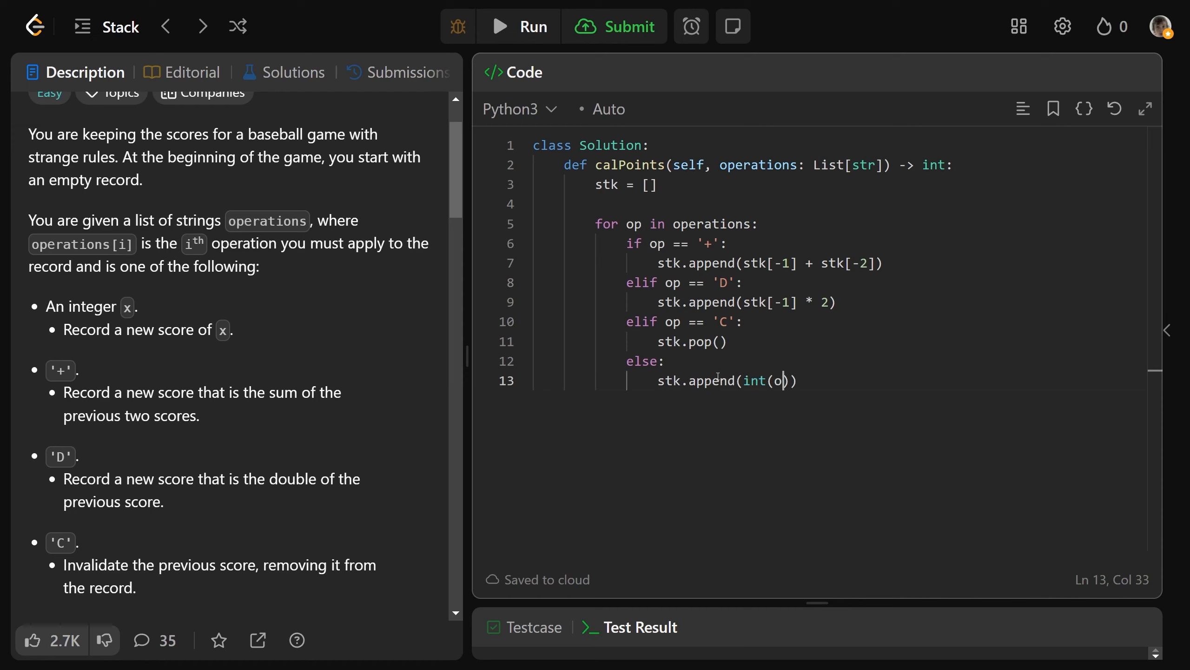
{"action": "type", "text": "p"}
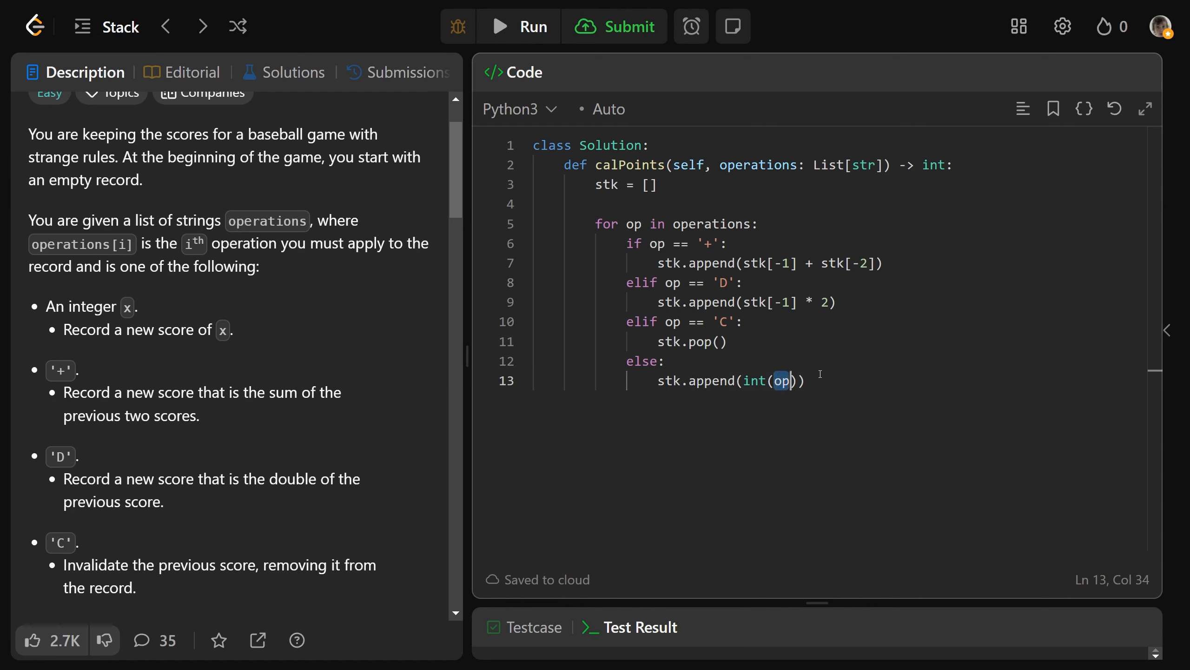
{"action": "double_click", "coordinate": [711, 380]}
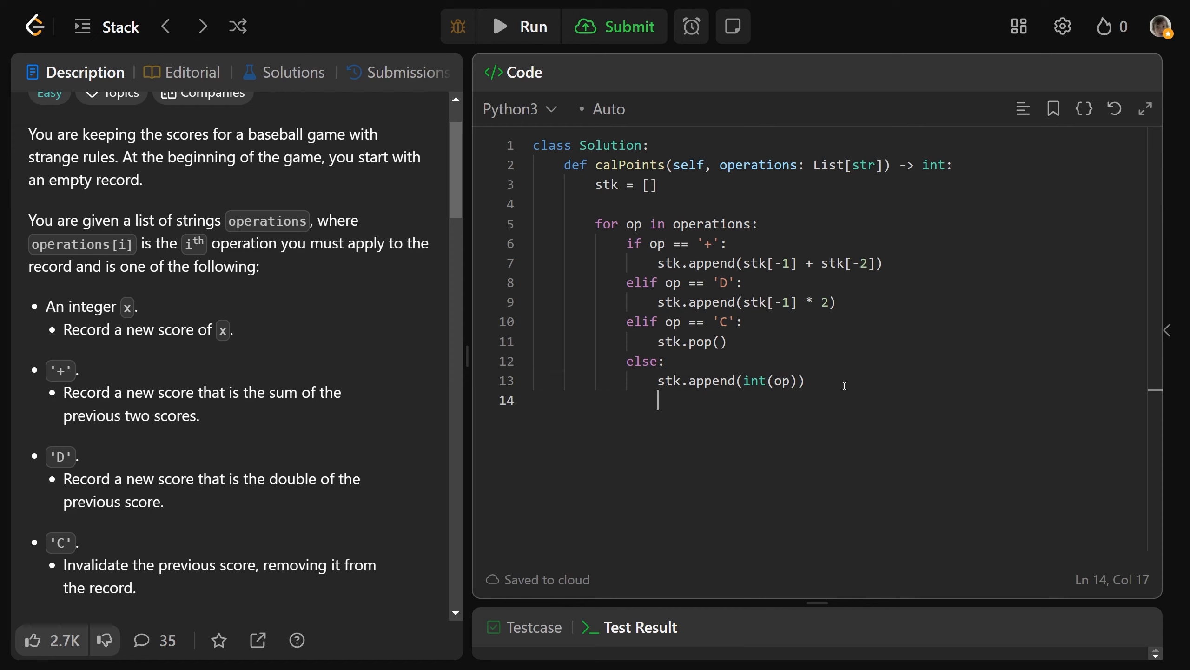
{"action": "type", "text": "return"}
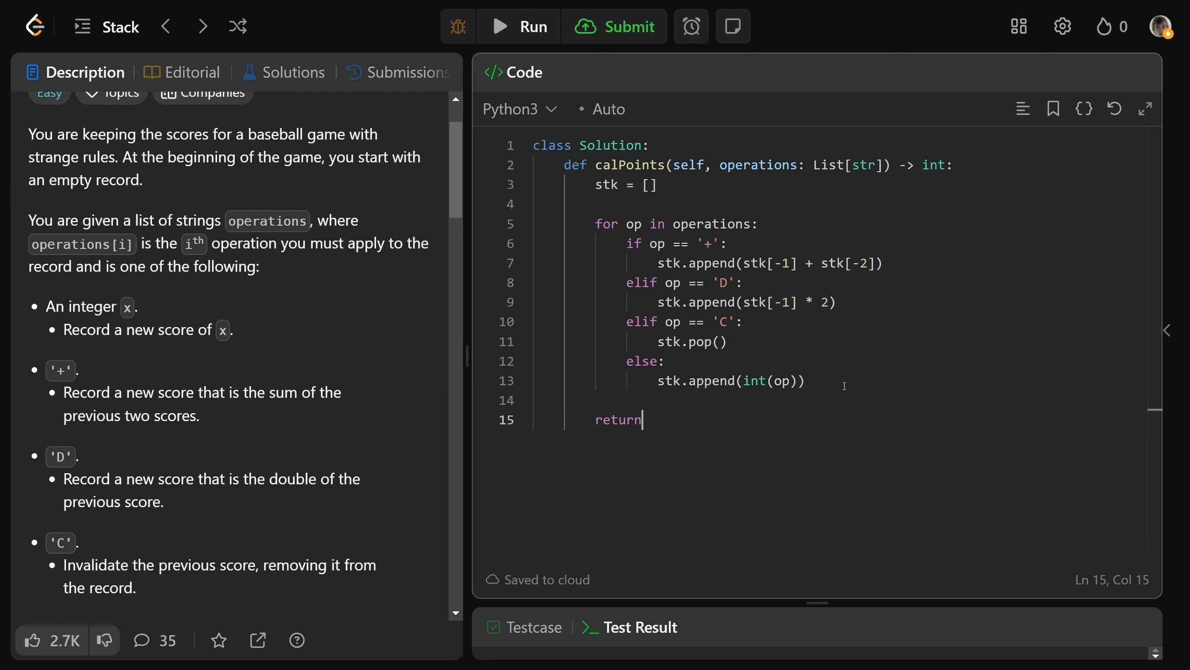
{"action": "type", "text": "sum(stk)"}
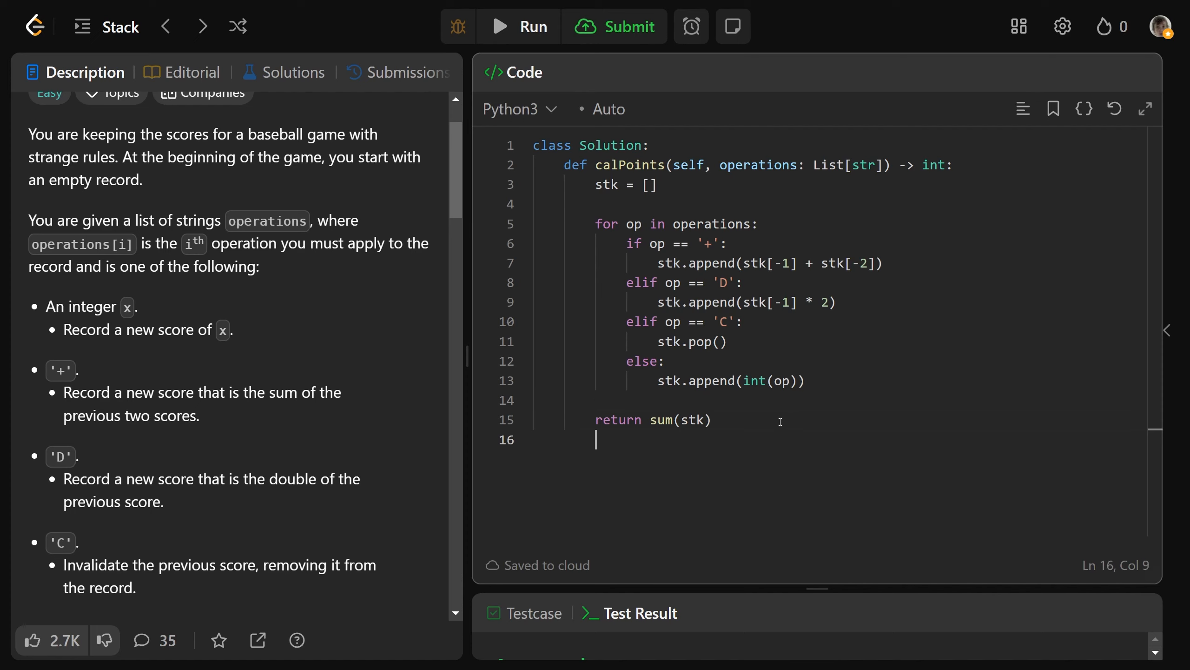
- Add the comments # Time: O(n) and # Space: O(n) after return sum(stk)
{"action": "type", "text": "# Time:"}
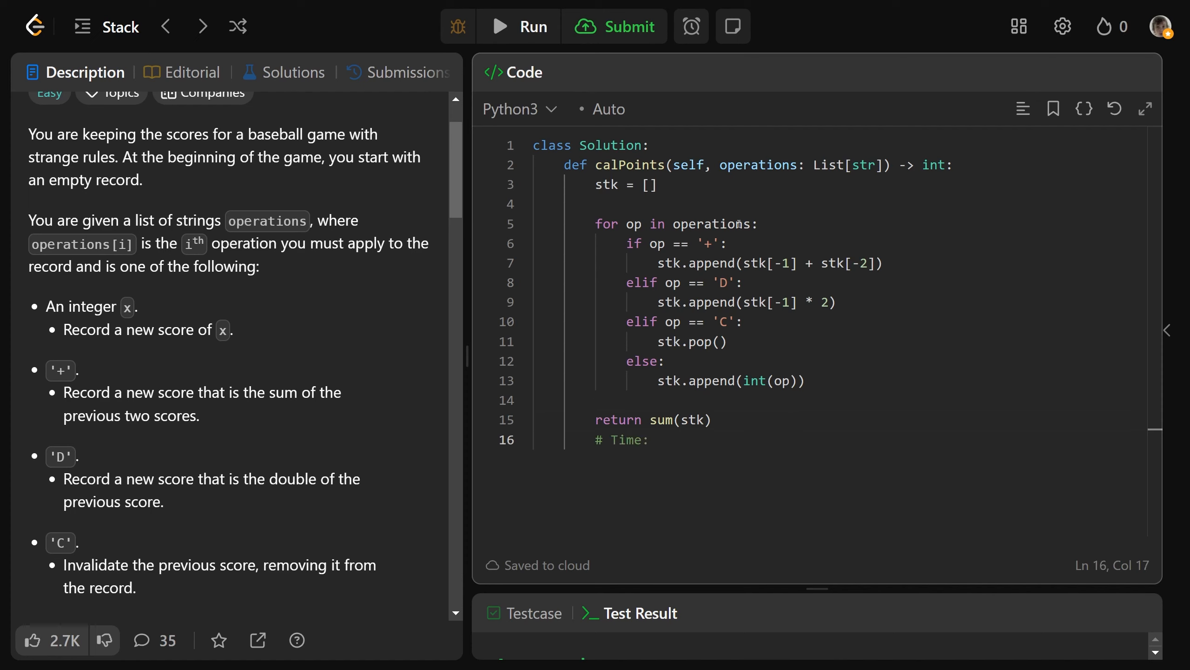
{"action": "double_click", "coordinate": [701, 341]}
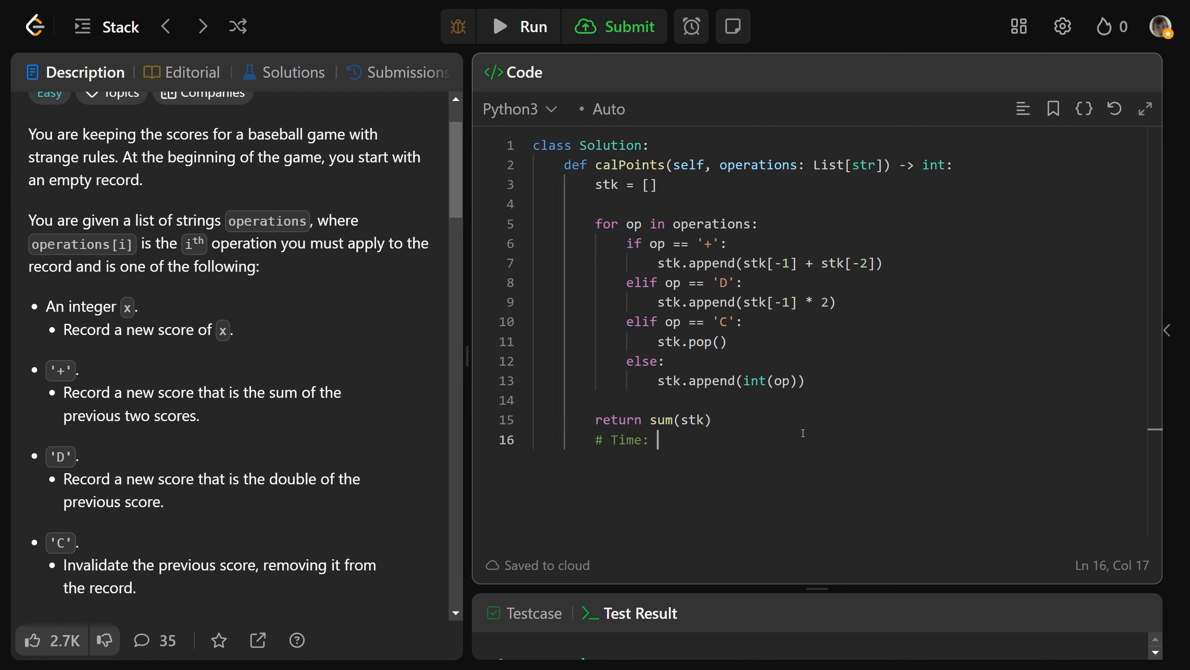
{"action": "type", "text": "O(n)"}
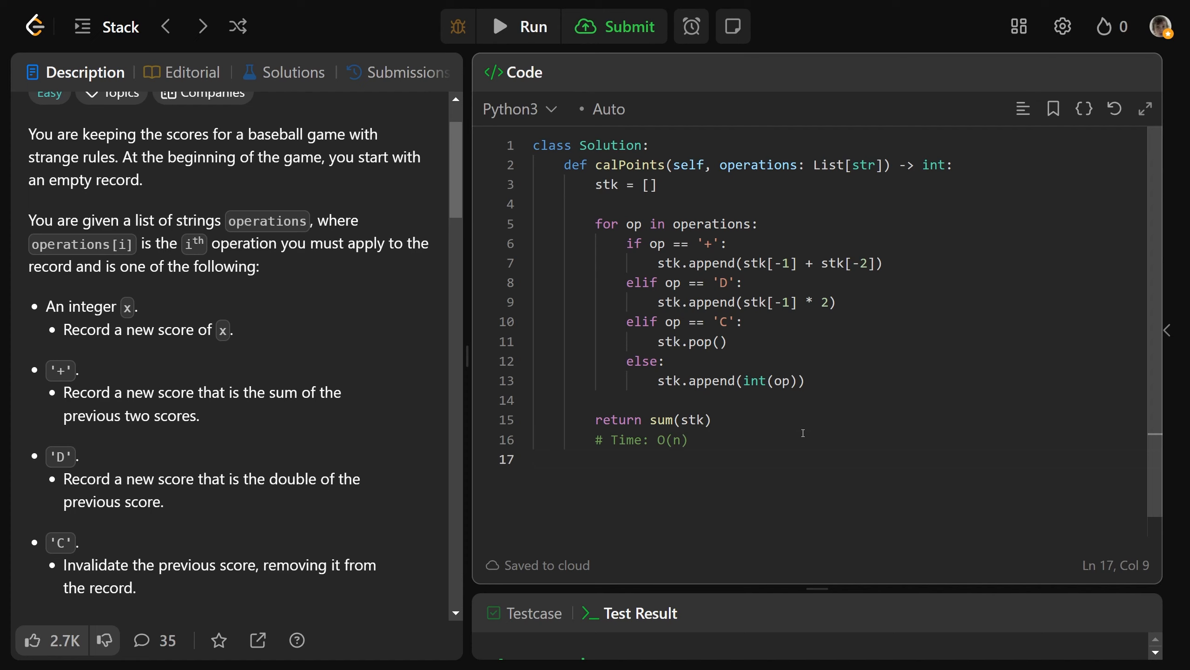
{"action": "type", "text": "# Space:"}
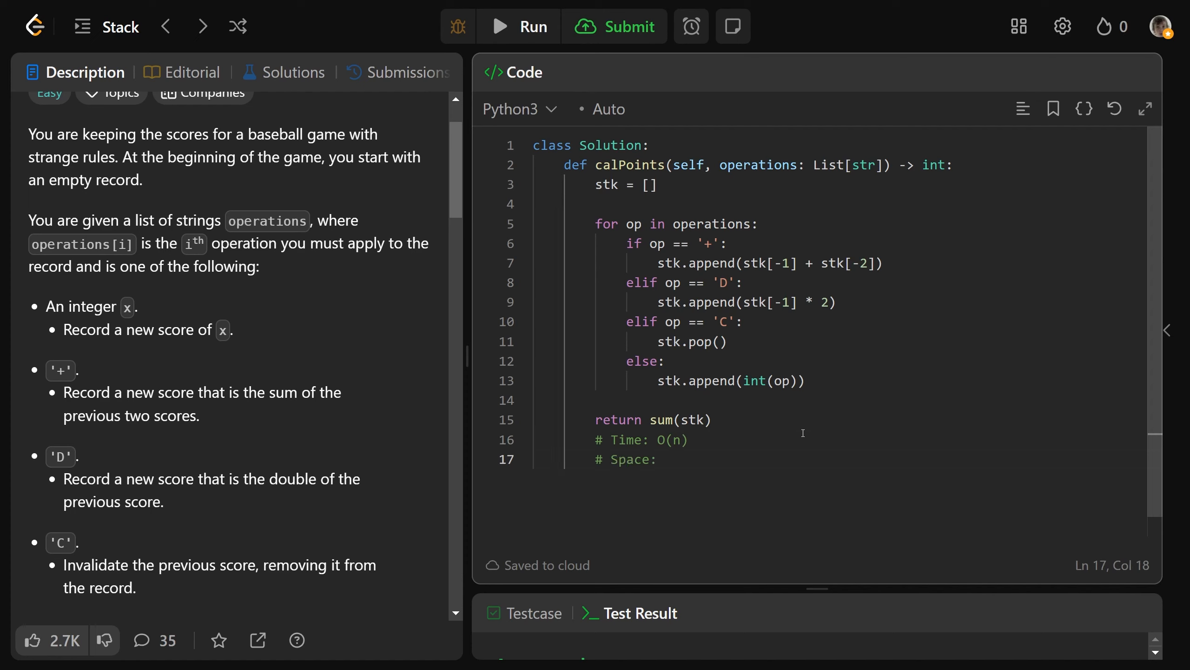
{"action": "type", "text": "O(n)"}
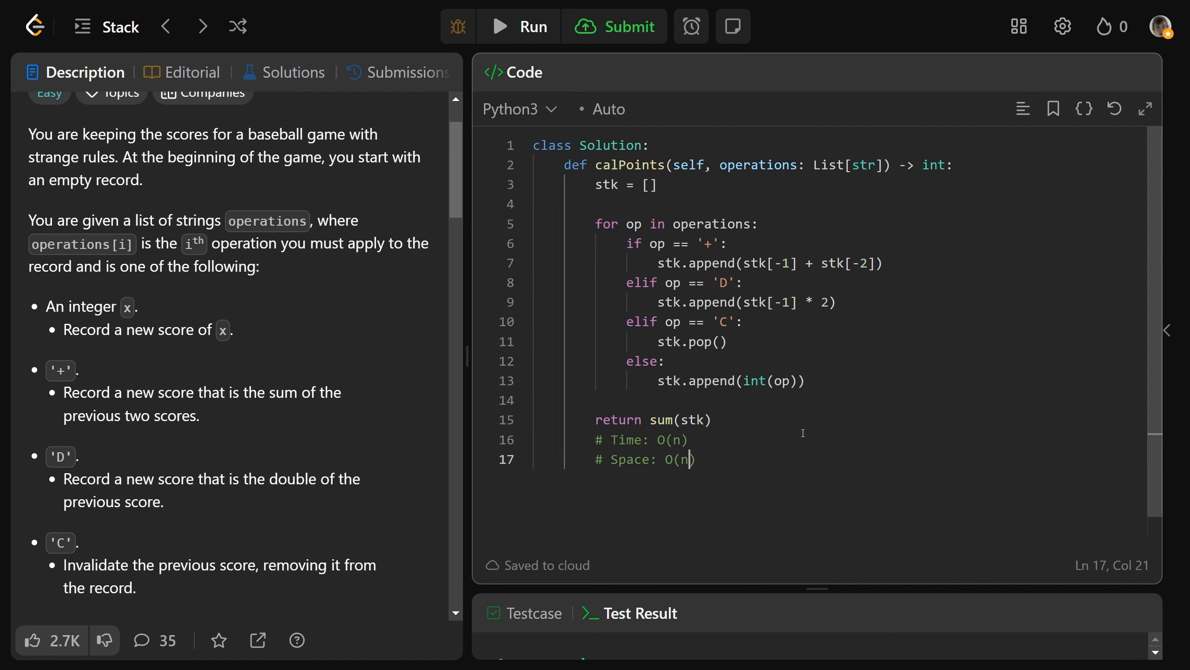
{"action": "type", "text": ")"}
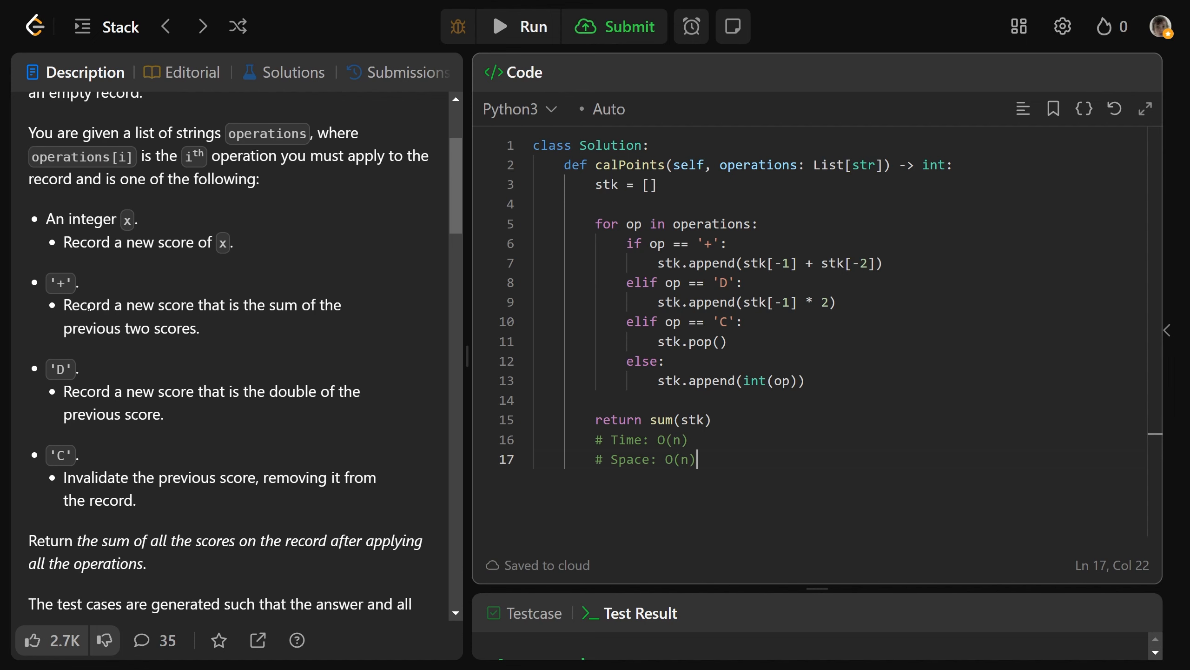
{"action": "left_click_drag", "start_coordinate": [45, 219], "coordinate": [133, 219]}
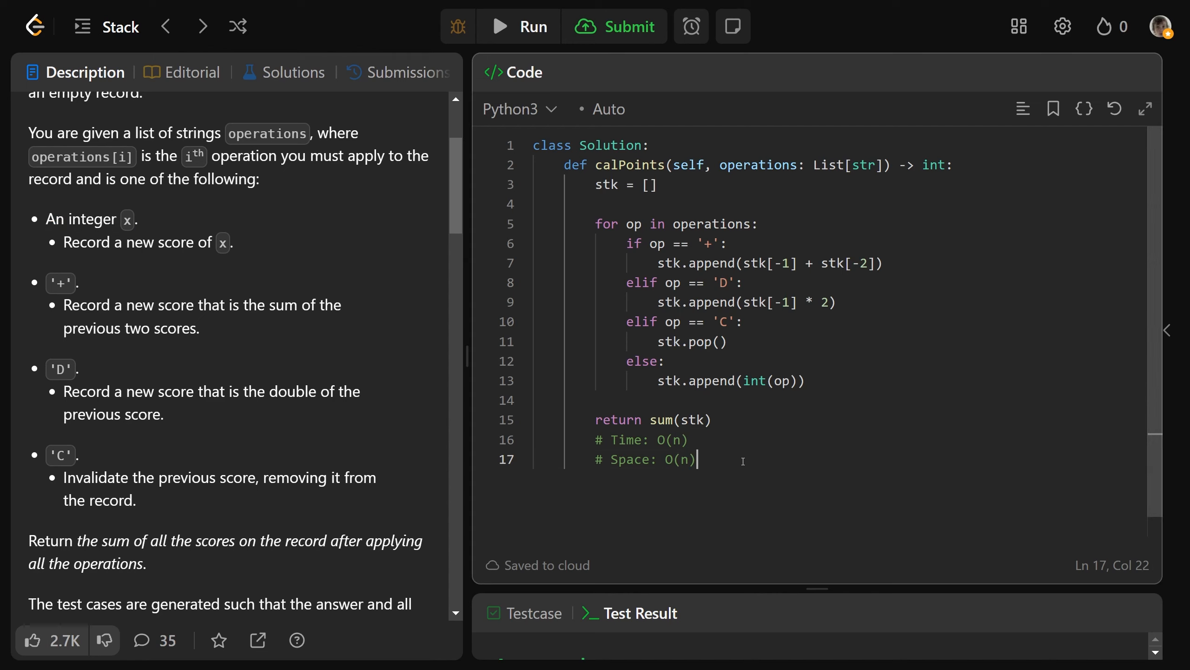
{"action": "mouse_move", "coordinate": [721, 471]}
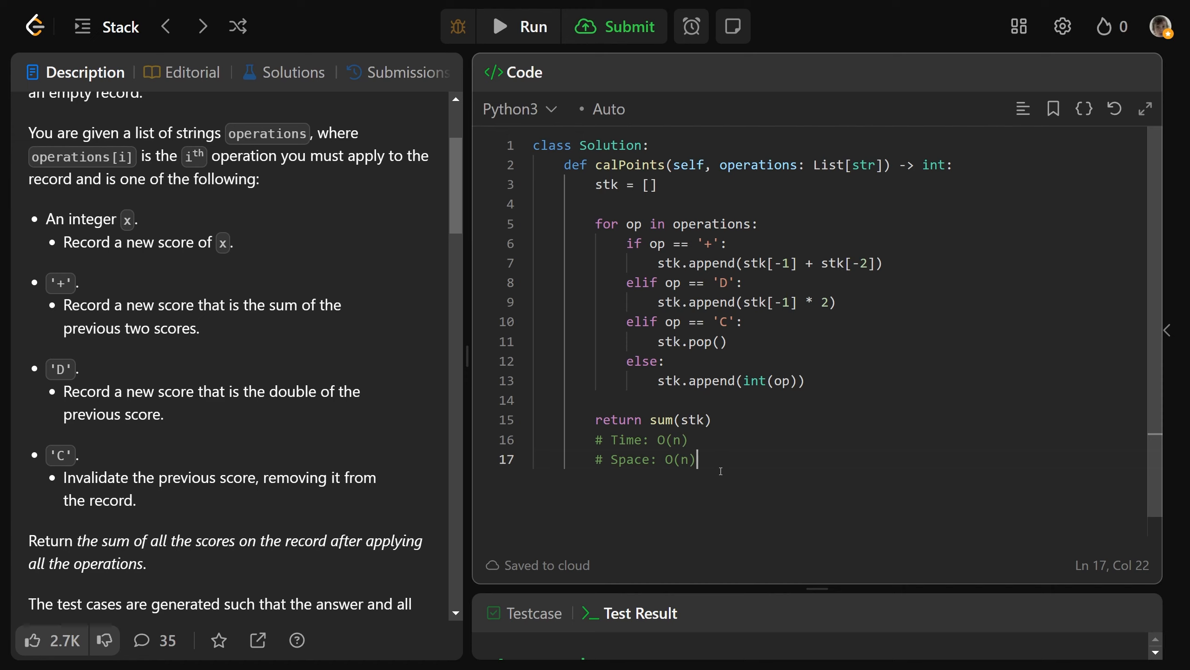